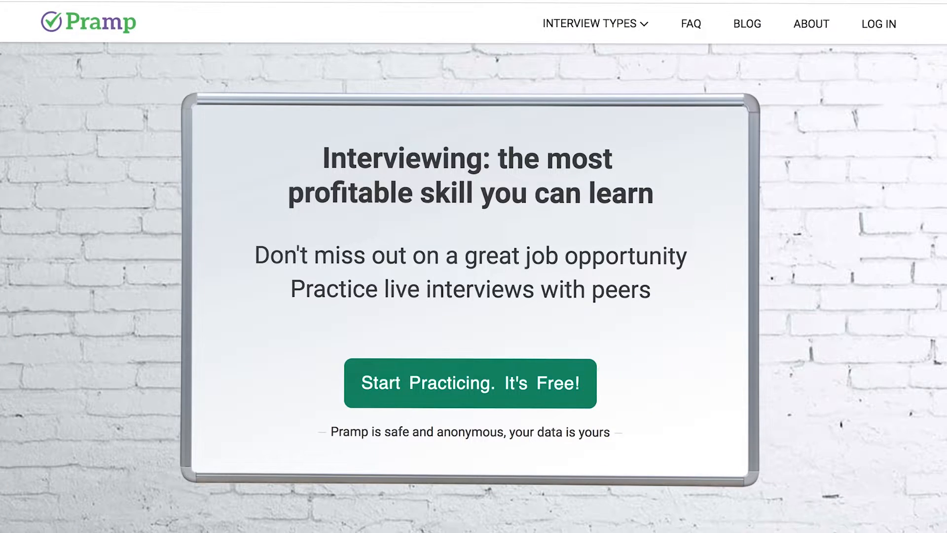
- Scroll through the Pramp homepage sections down to the interview types list
scroll("down", 3)
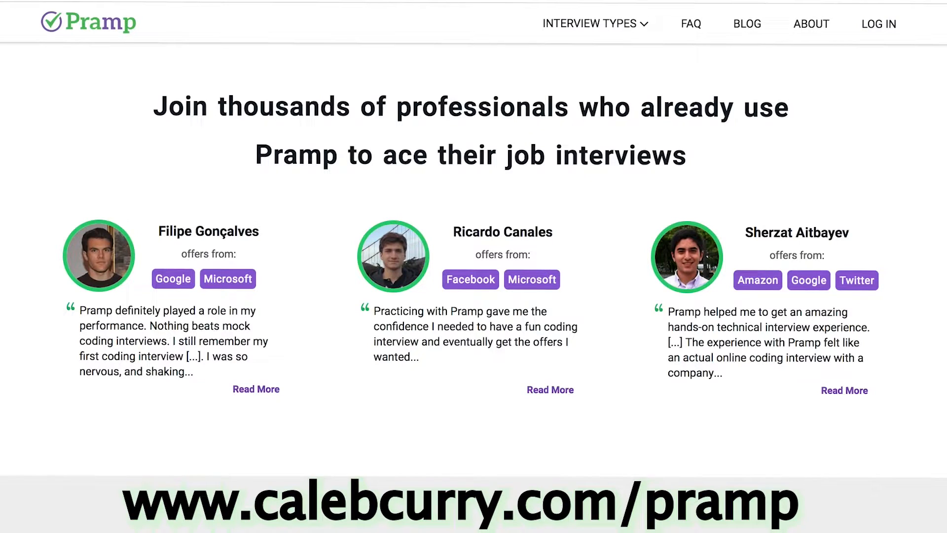
scroll("down", 3)
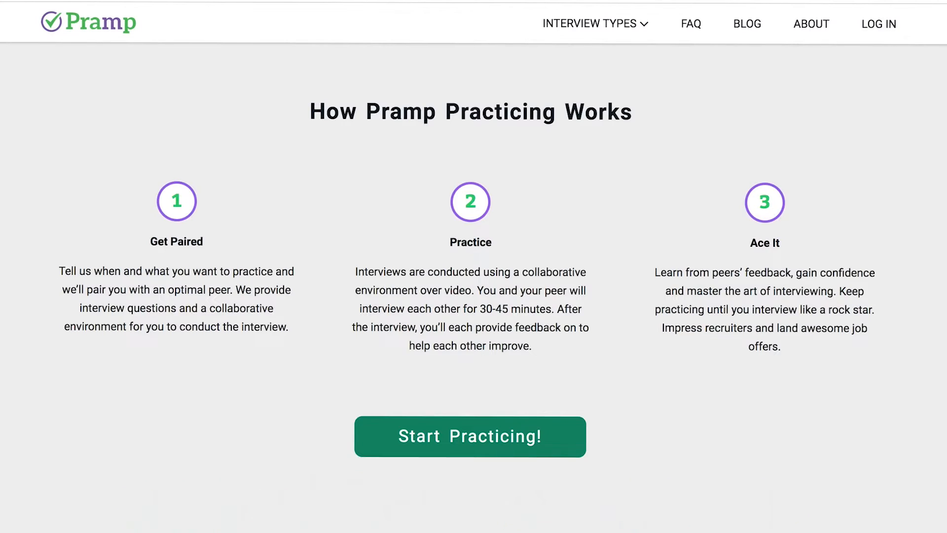
scroll("up", 3)
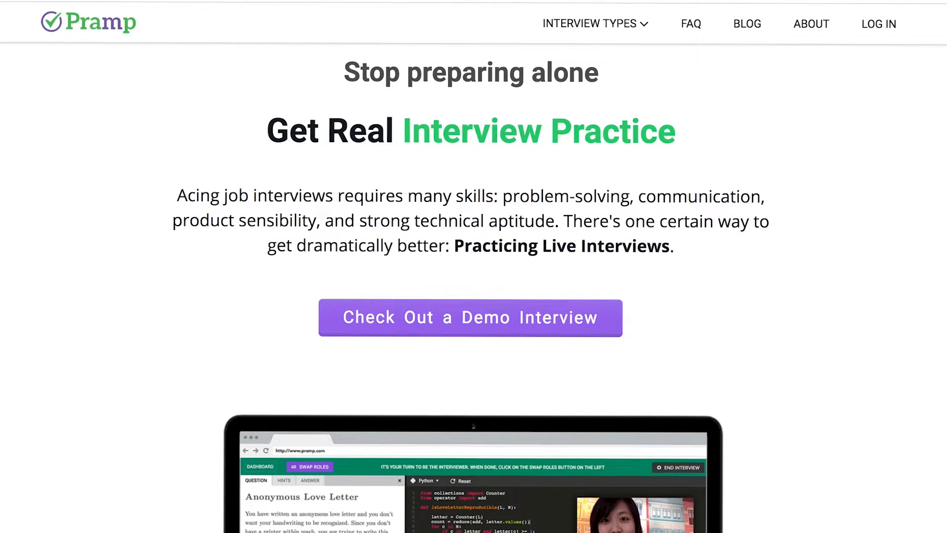
scroll("down", 3)
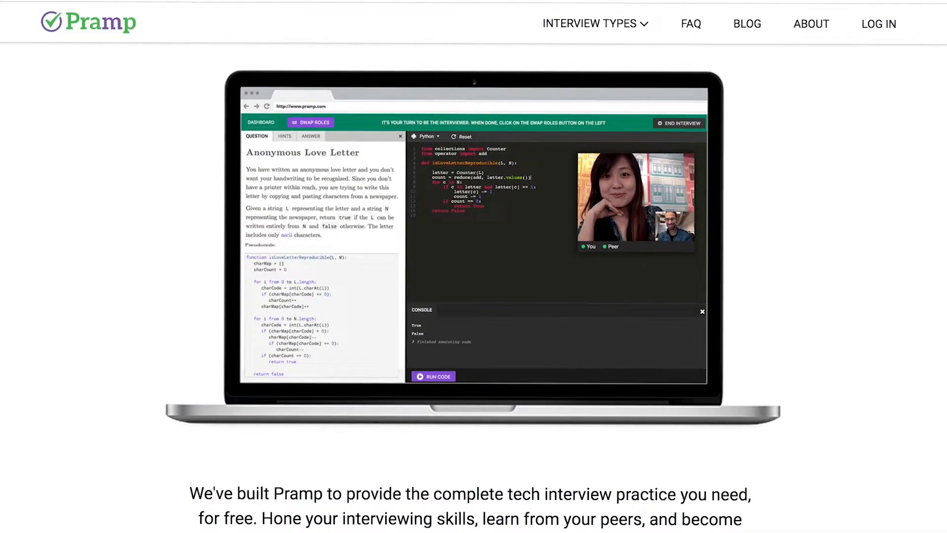
scroll("down", 3)
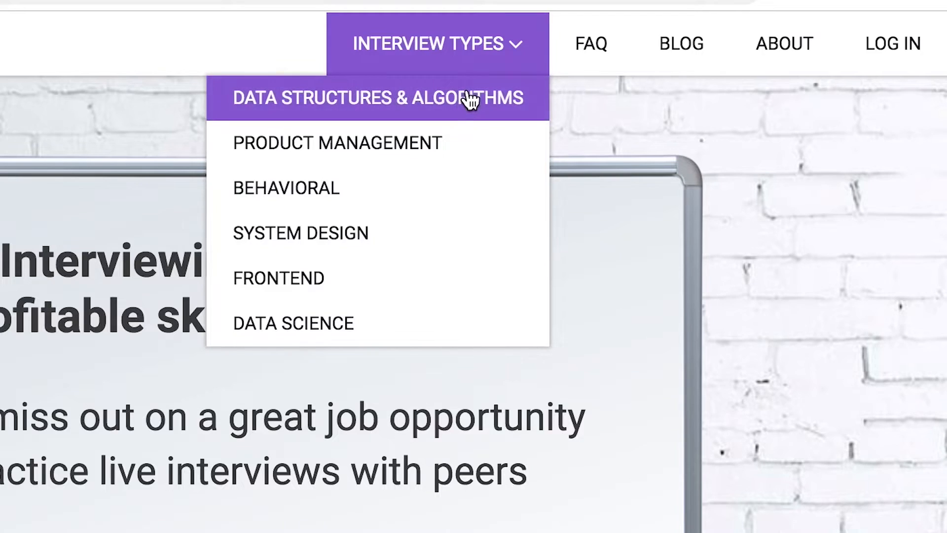
mouse_move(477, 151)
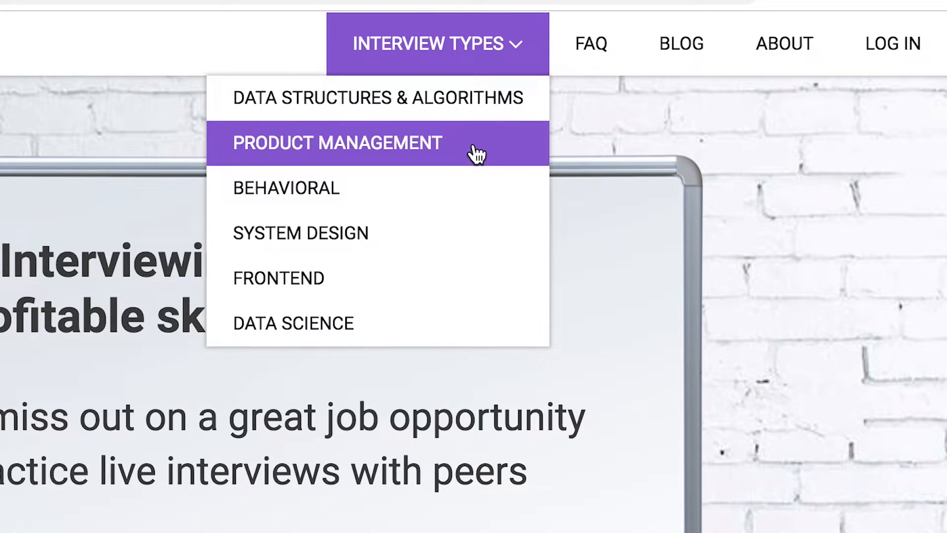
mouse_move(477, 232)
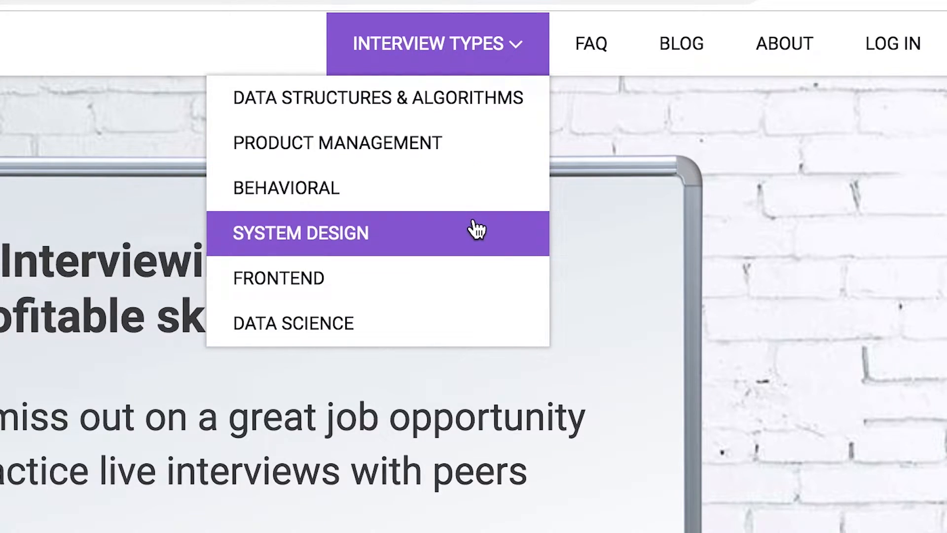
mouse_move(476, 331)
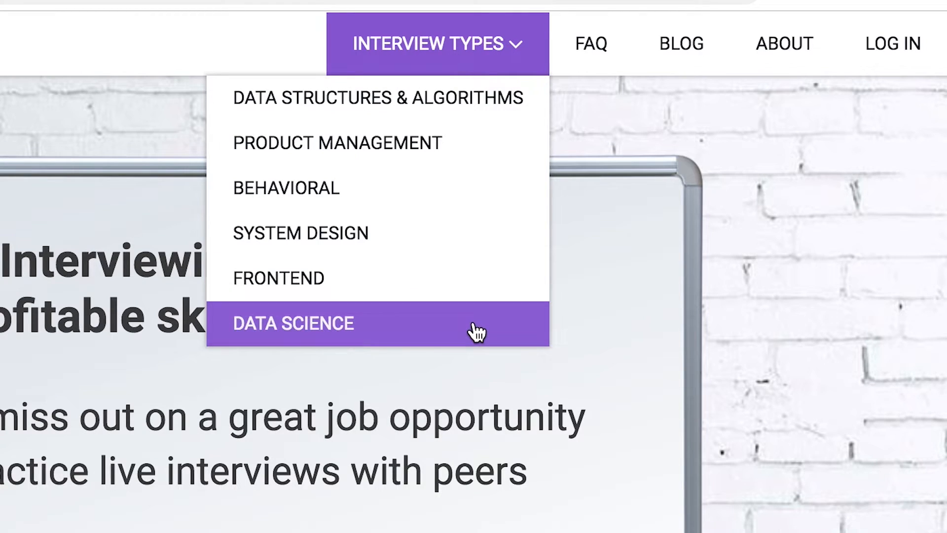
mouse_move(527, 474)
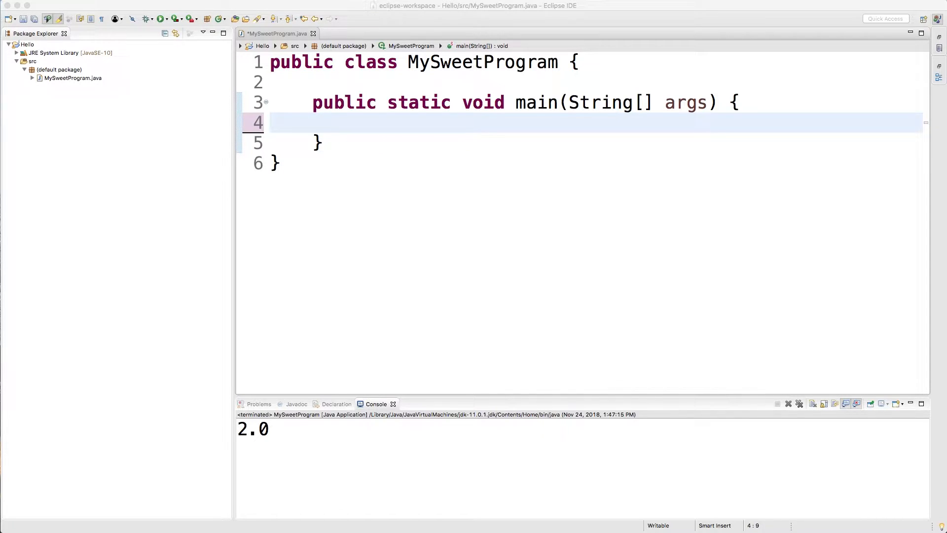
mouse_move(218, 191)
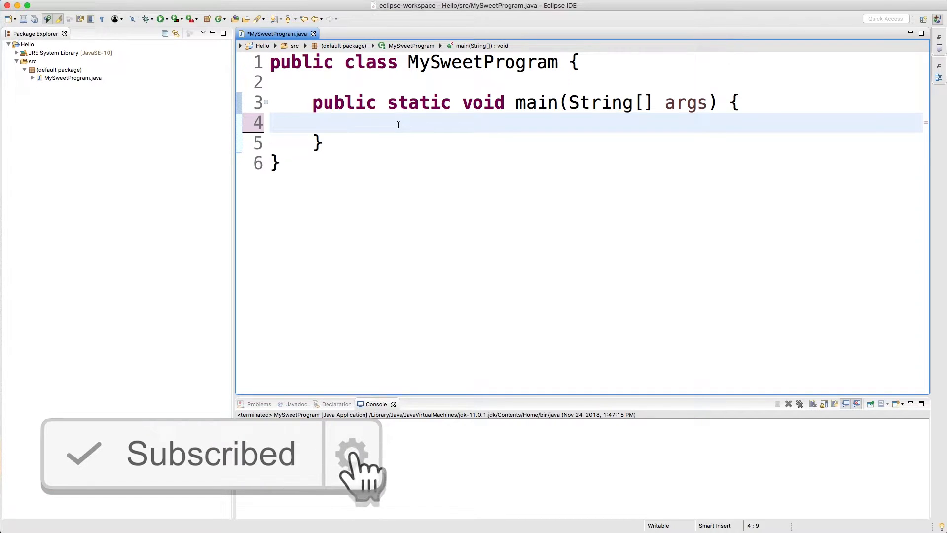
- Declare int x = 5 / 2 in main and print x with sysout, showing 2
type("i")
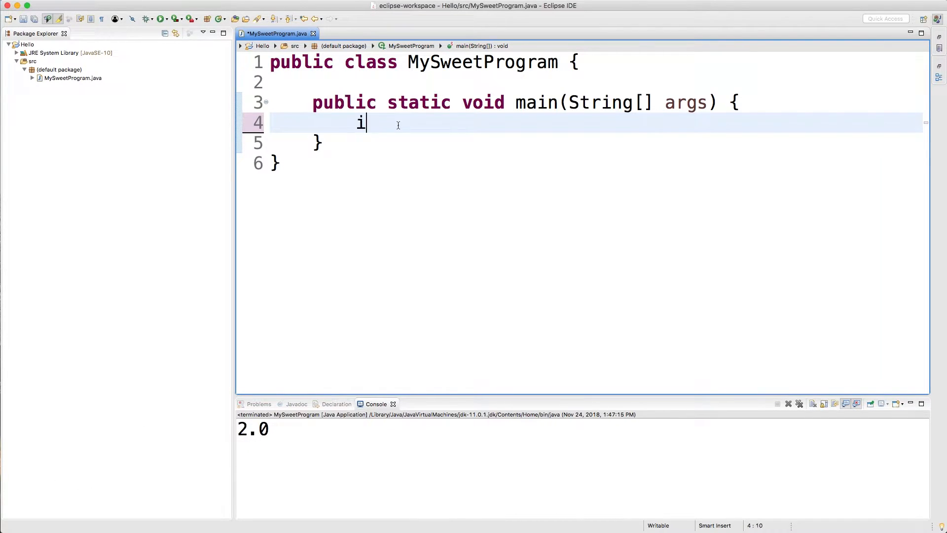
type("nt x = 5")
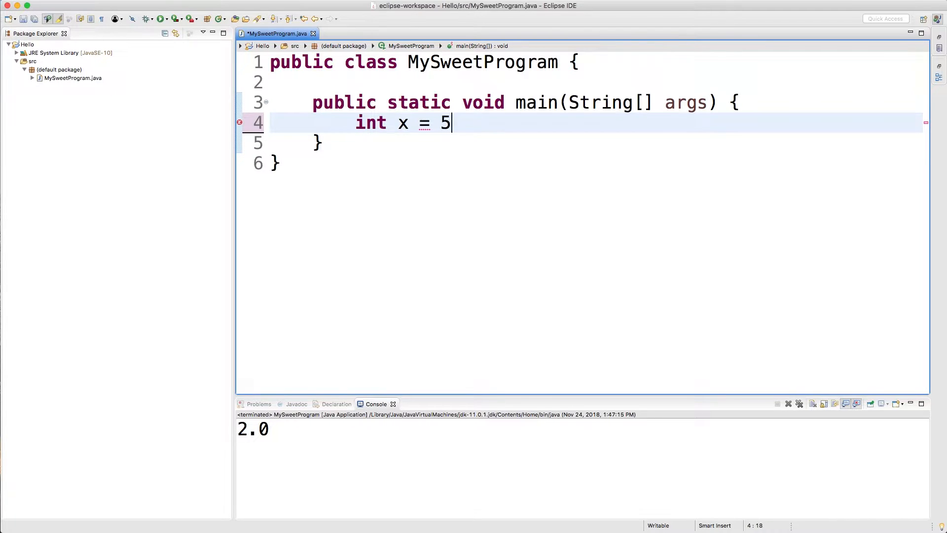
type("/ 2;")
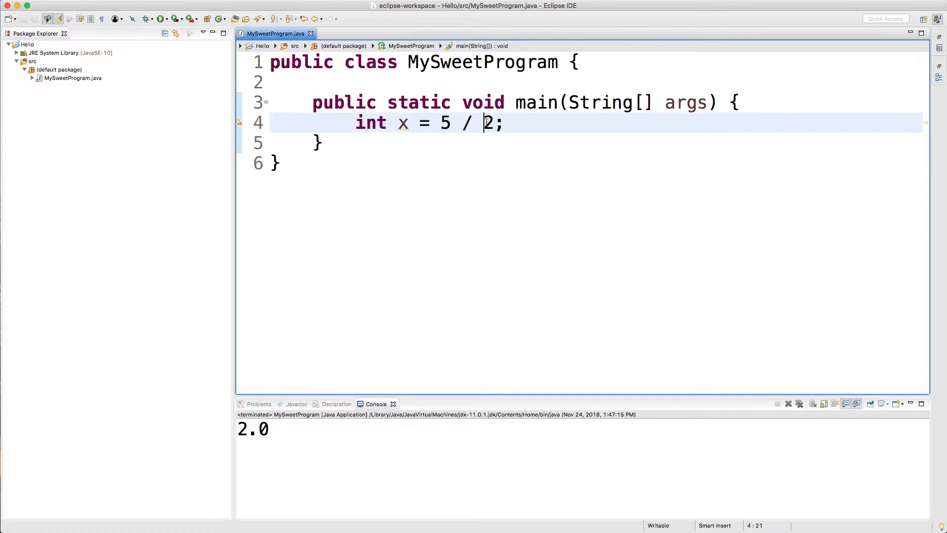
double_click(371, 123)
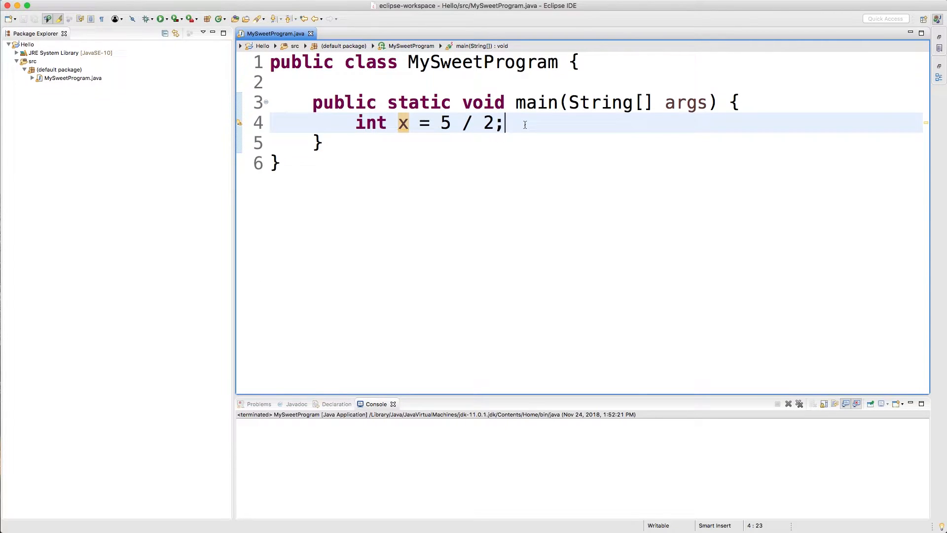
type("sysout")
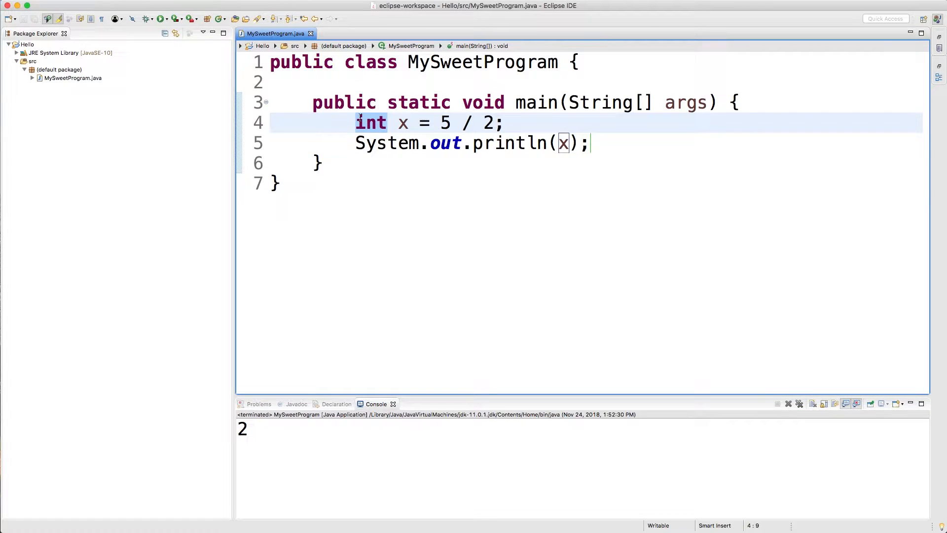
- Change x to double x = 5 / 2 and rerun, with the console showing 2.0
type("double")
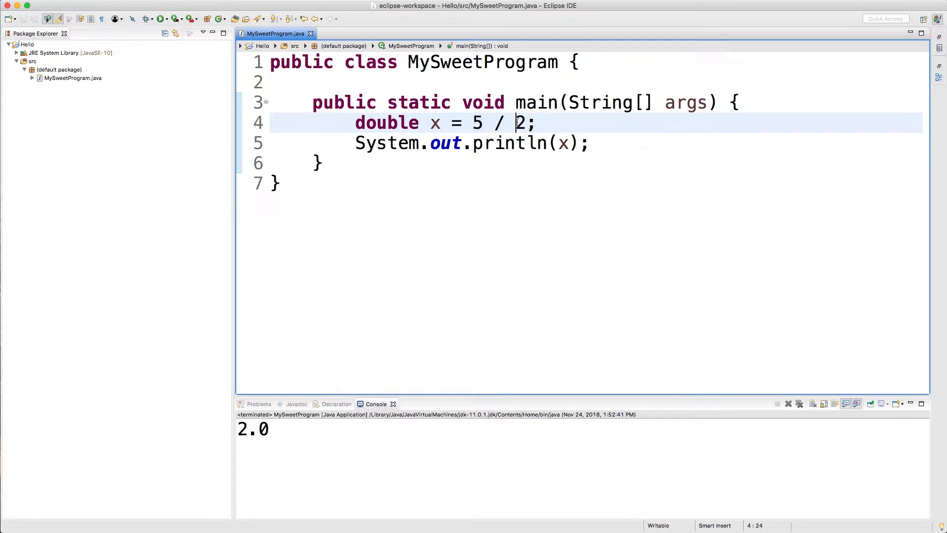
double_click(519, 123)
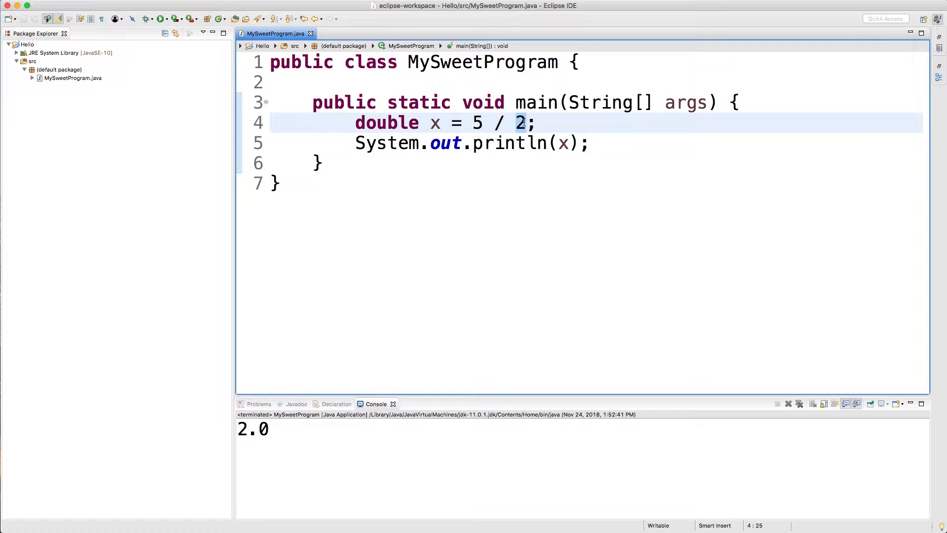
left_click(528, 123)
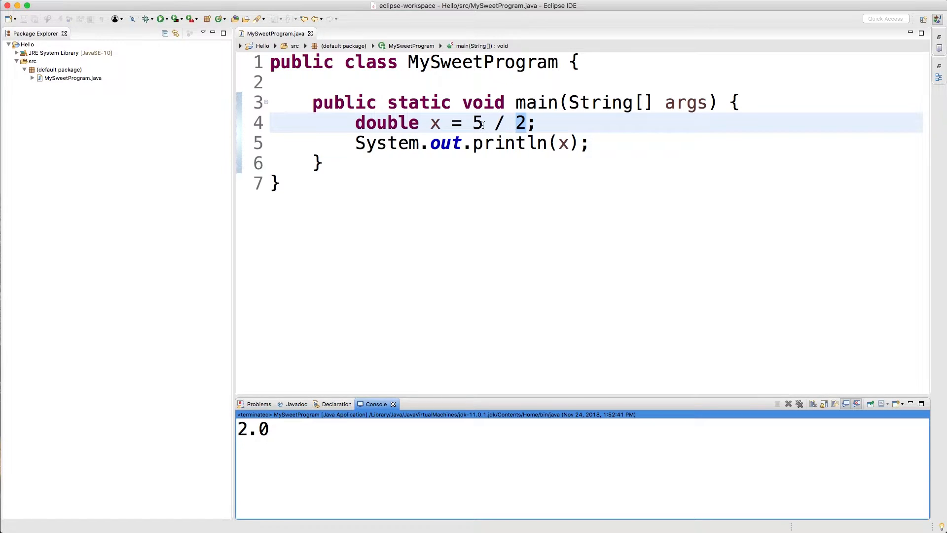
- Change 5 to 5.0 to get 2.5, then revert and cast 5 with (double) instead
type(".")
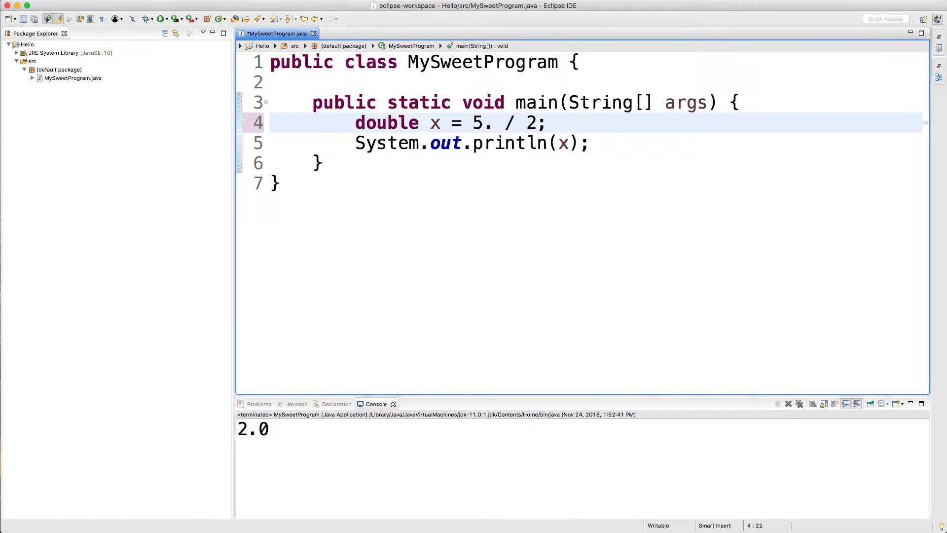
type("0")
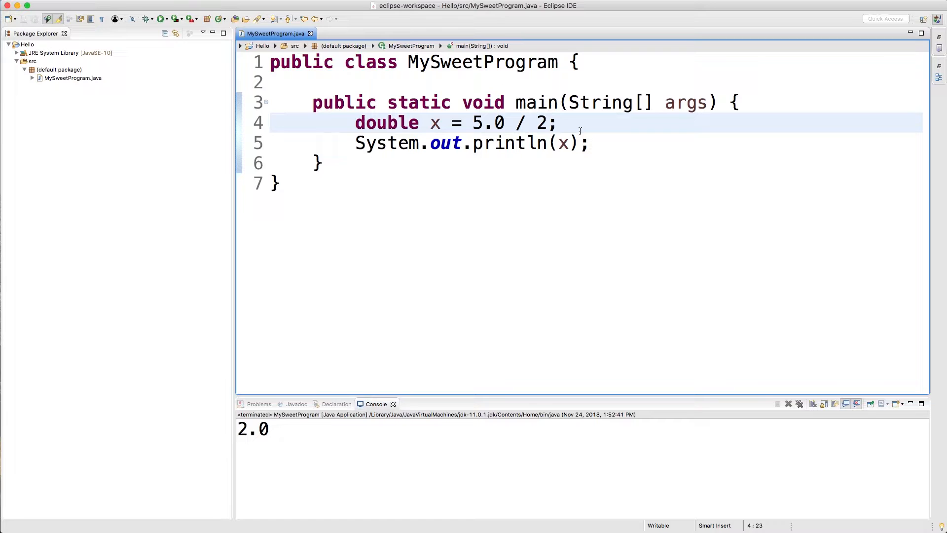
double_click(488, 123)
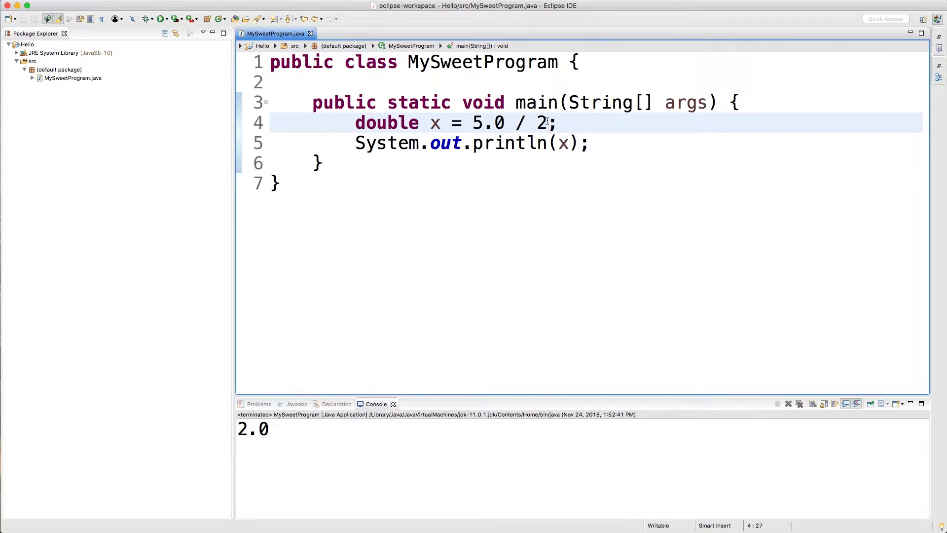
left_click(547, 123)
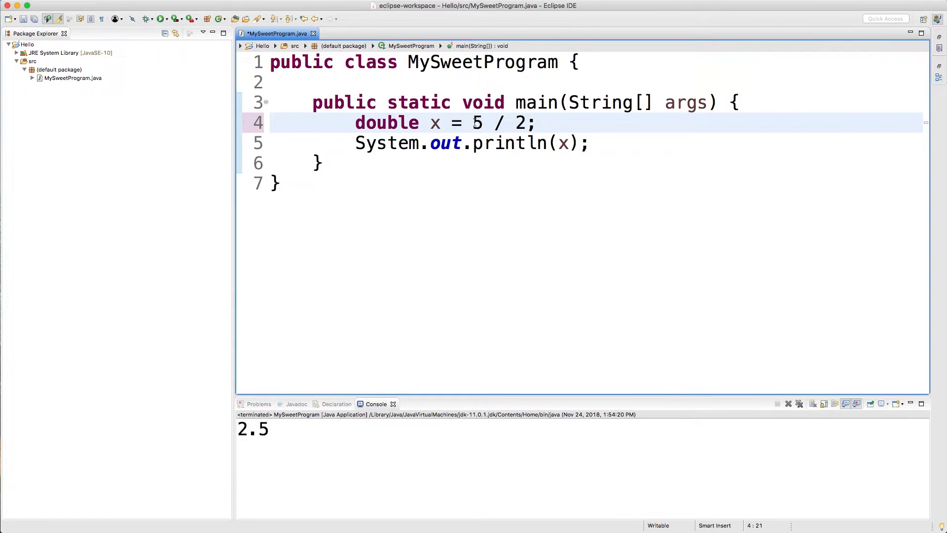
type("(double")
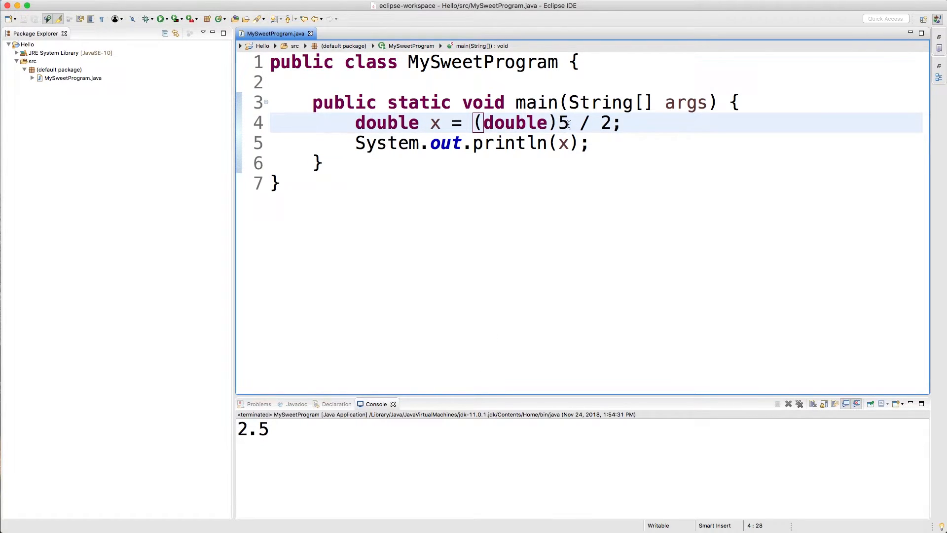
- Add int a = 5 and compute x = (double) a / 2, printing 2.5
type("int a")
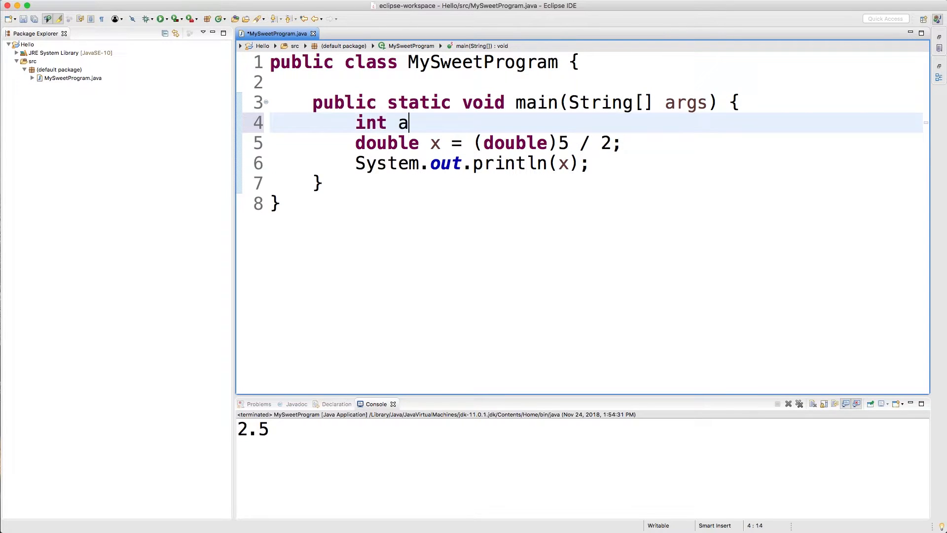
type("= 5;")
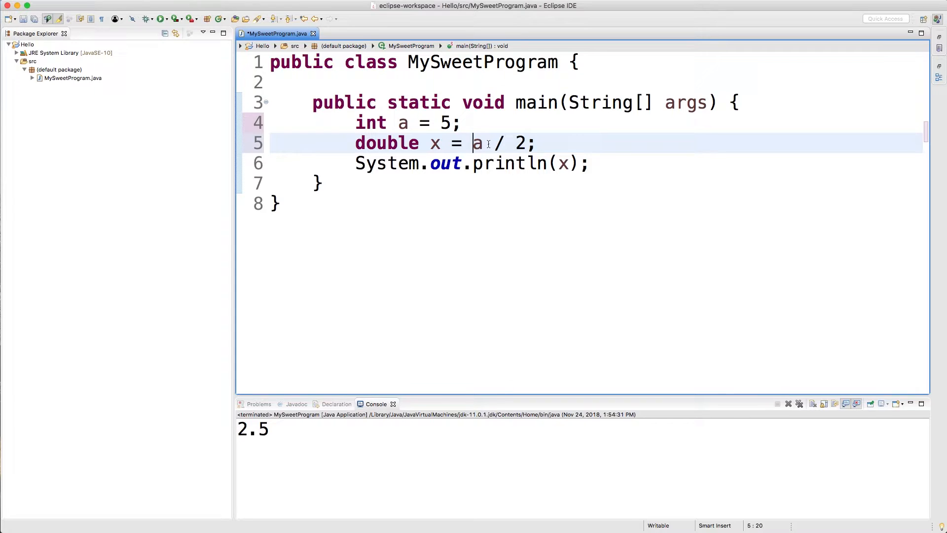
type(".0")
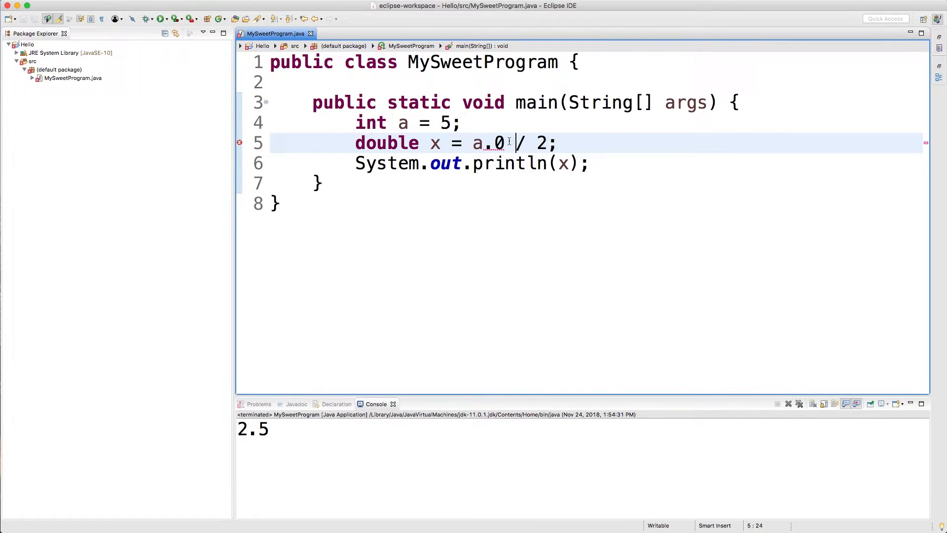
type("(do")
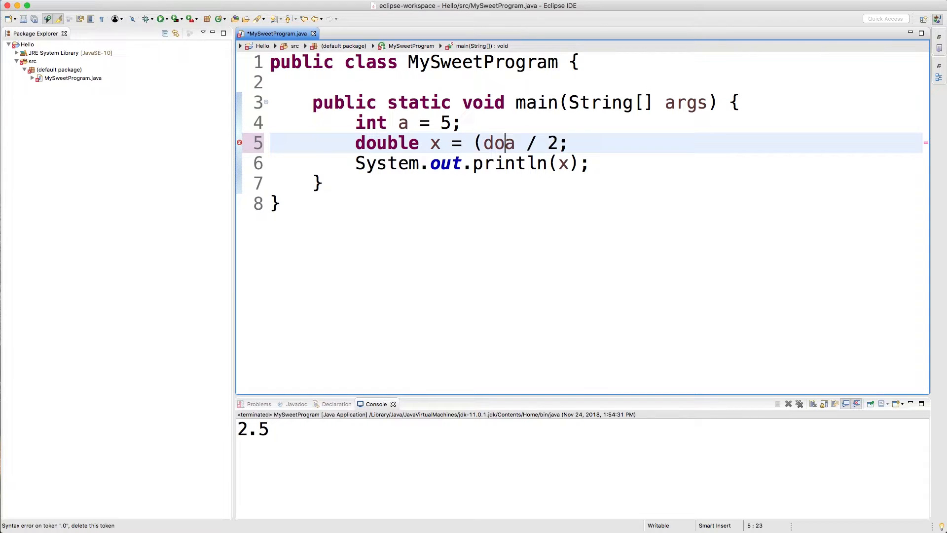
type("uble)")
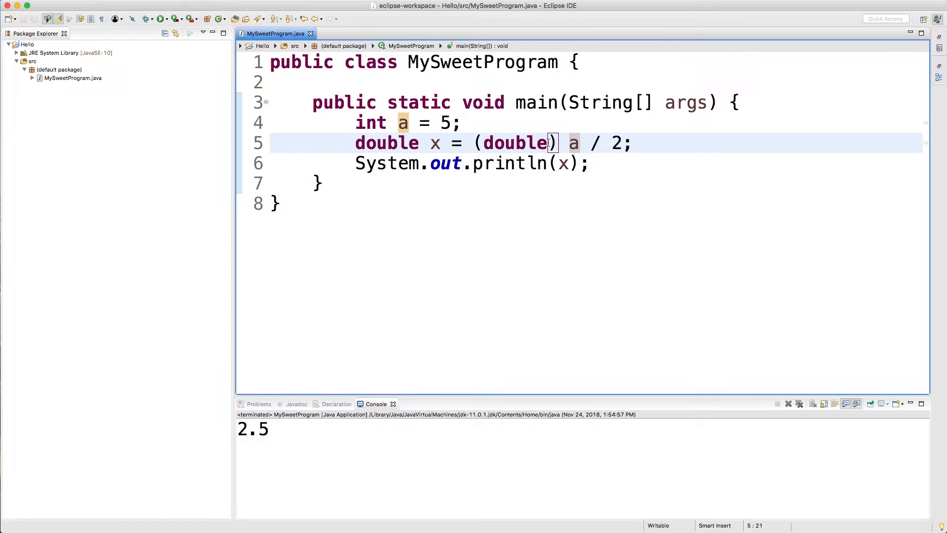
double_click(514, 143)
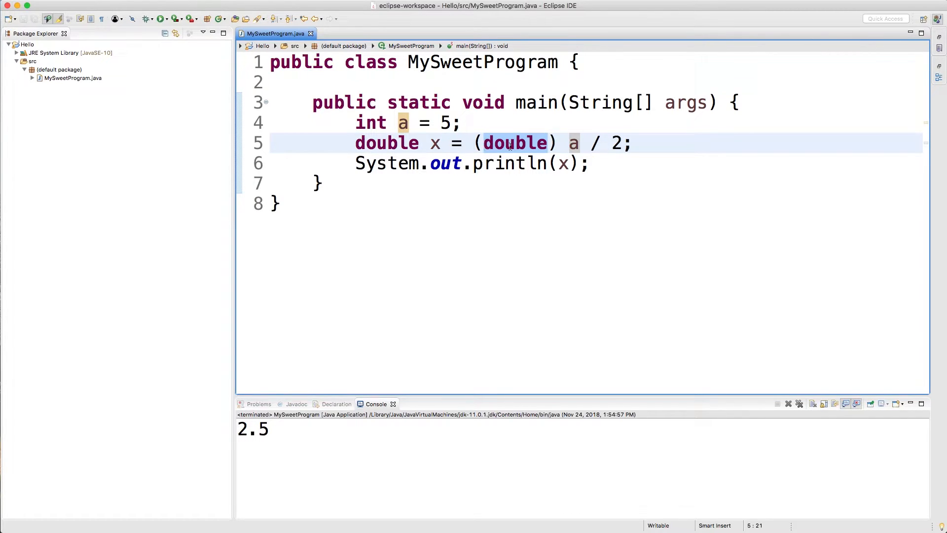
type("5 + 5")
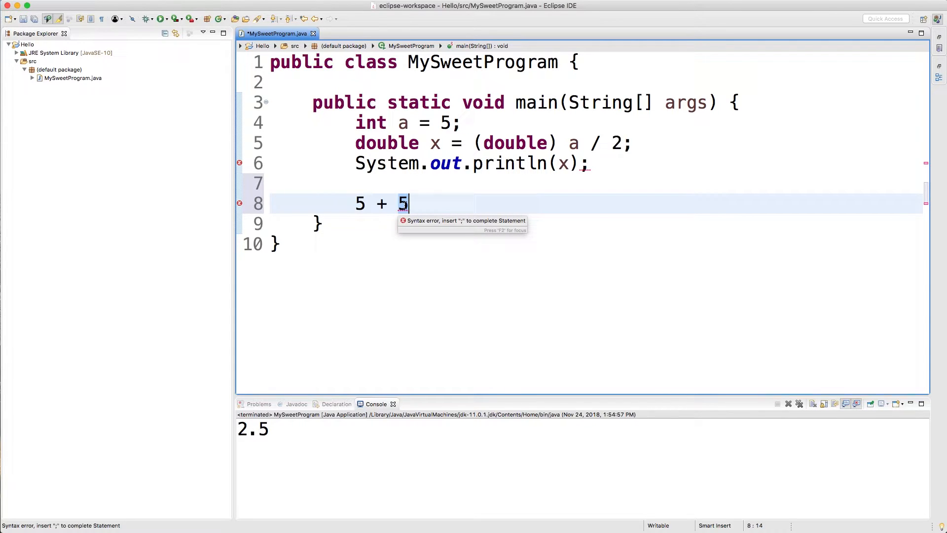
mouse_move(500, 157)
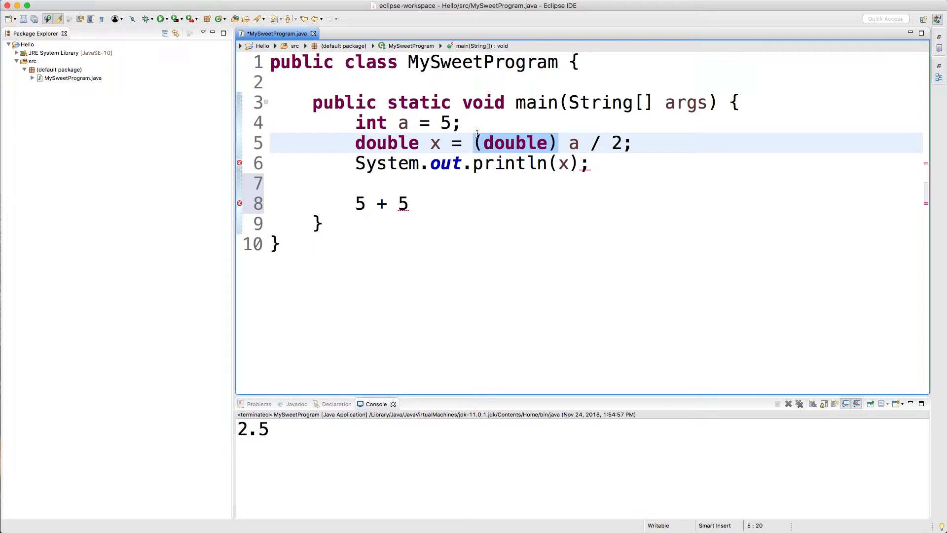
- Remove the stray 5 + 5 line and complete the println with ');'
left_click(577, 143)
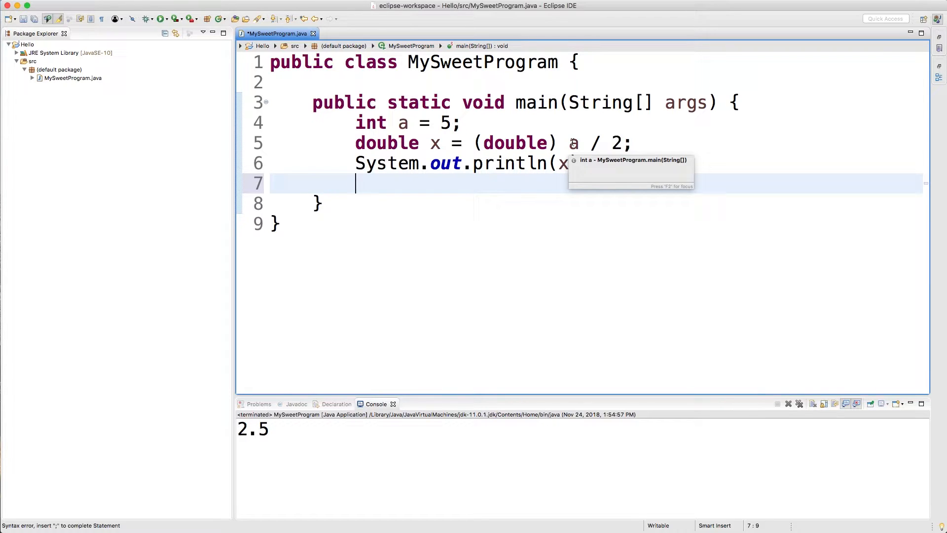
type(");")
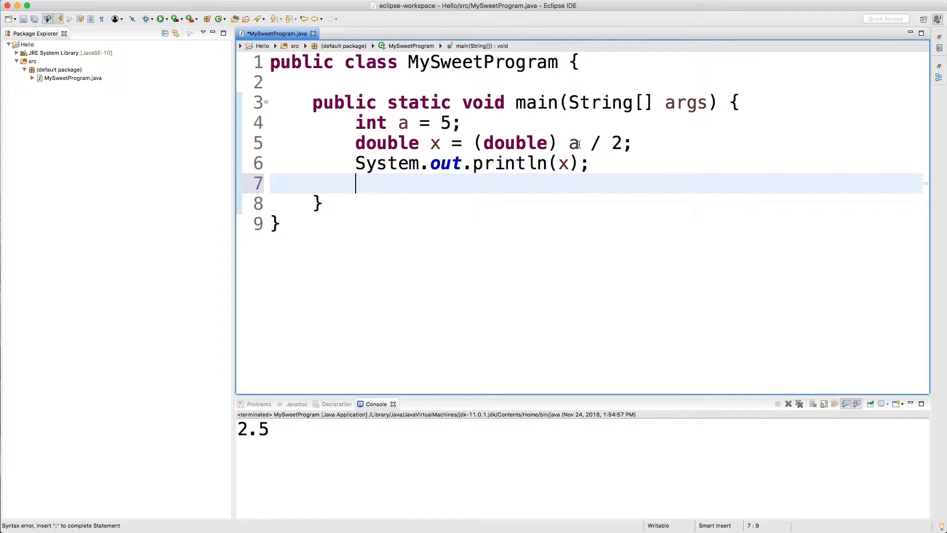
- Wrap a / 2 in parentheses on line 5, run it, then undo the parentheses
left_click(568, 143)
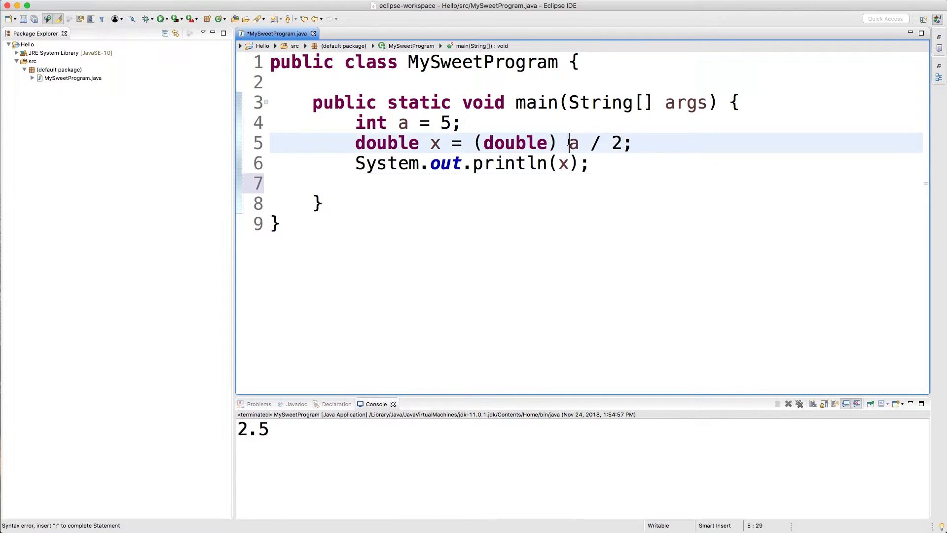
type("(")
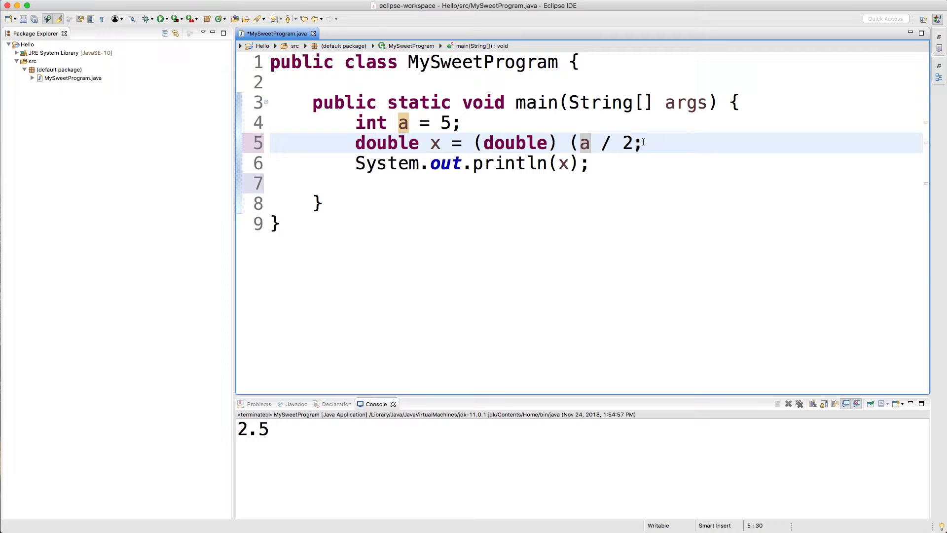
type(")")
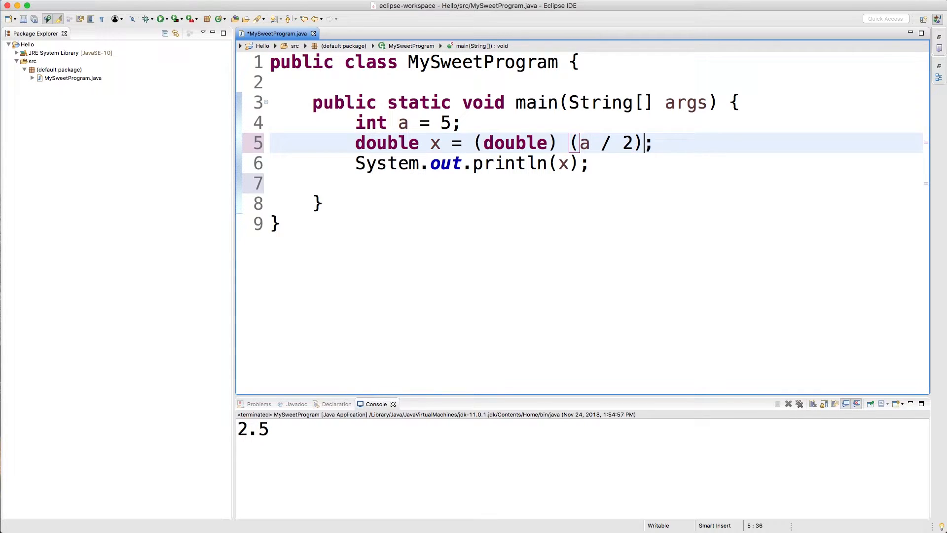
key("cmd+s")
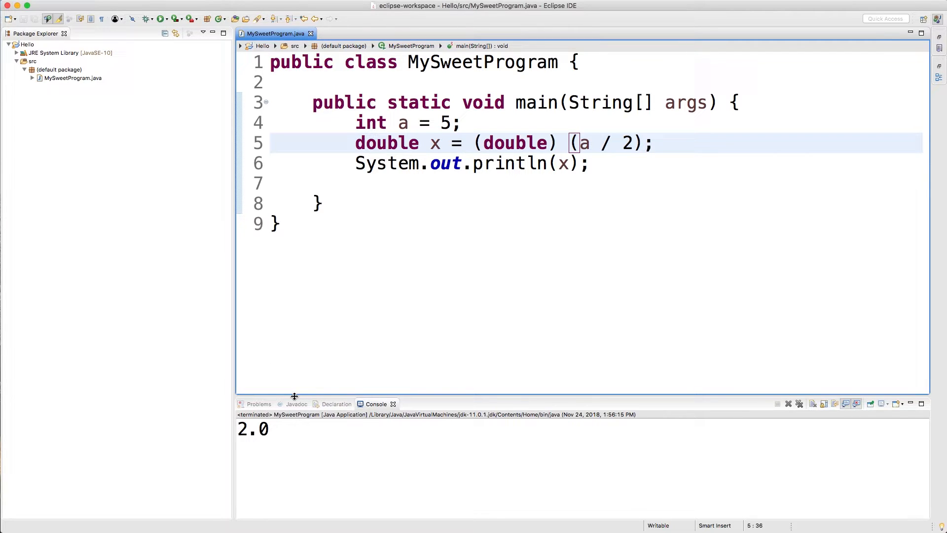
key("Backspace")
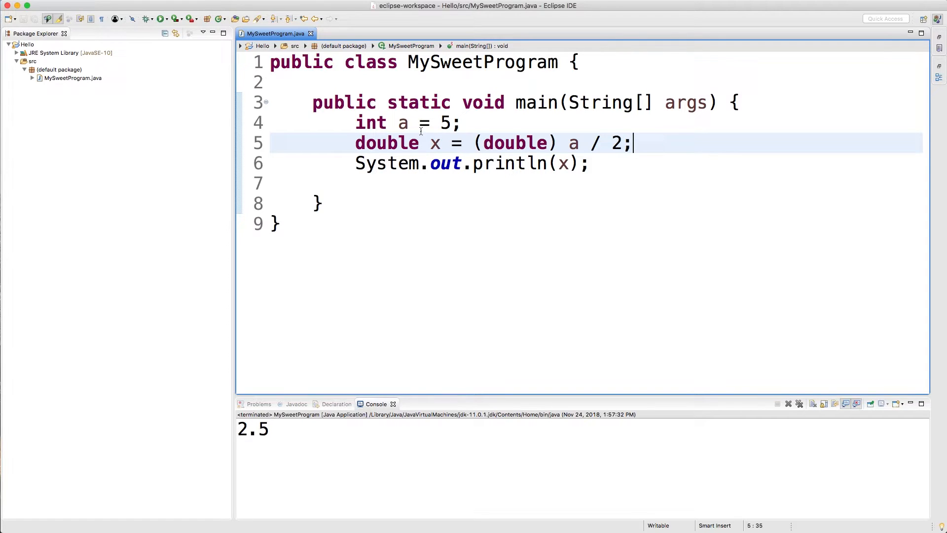
mouse_move(421, 143)
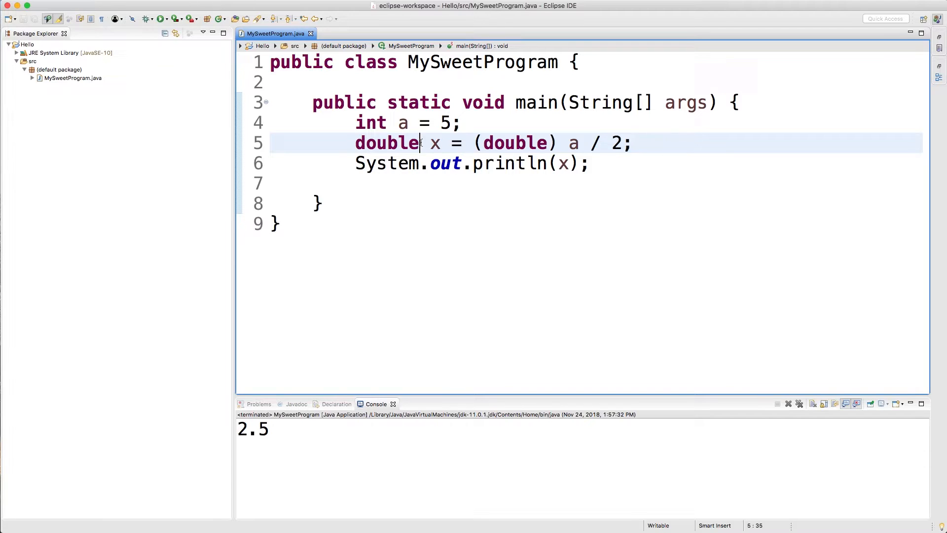
- Change the divisor to 2.0 and replace / with * so x = (double) a * 2.0
double_click(387, 142)
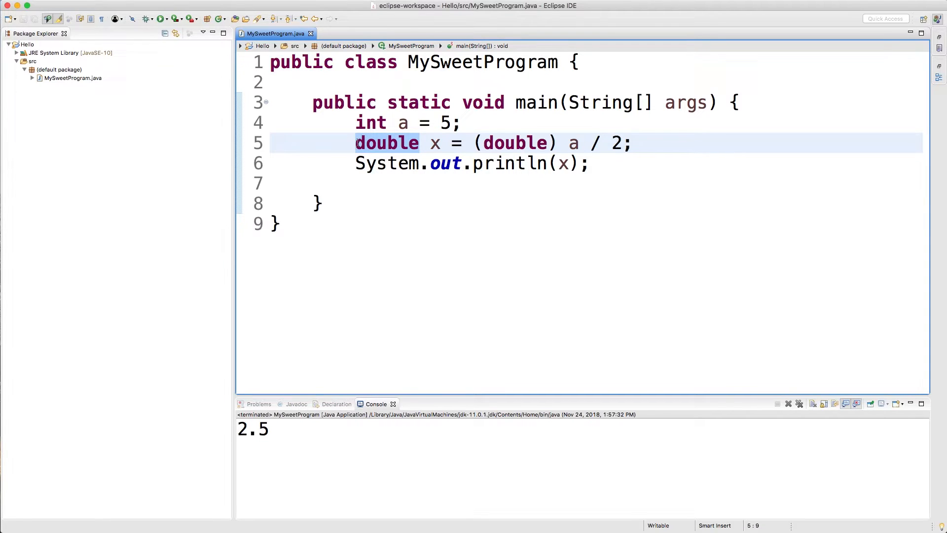
type(".0")
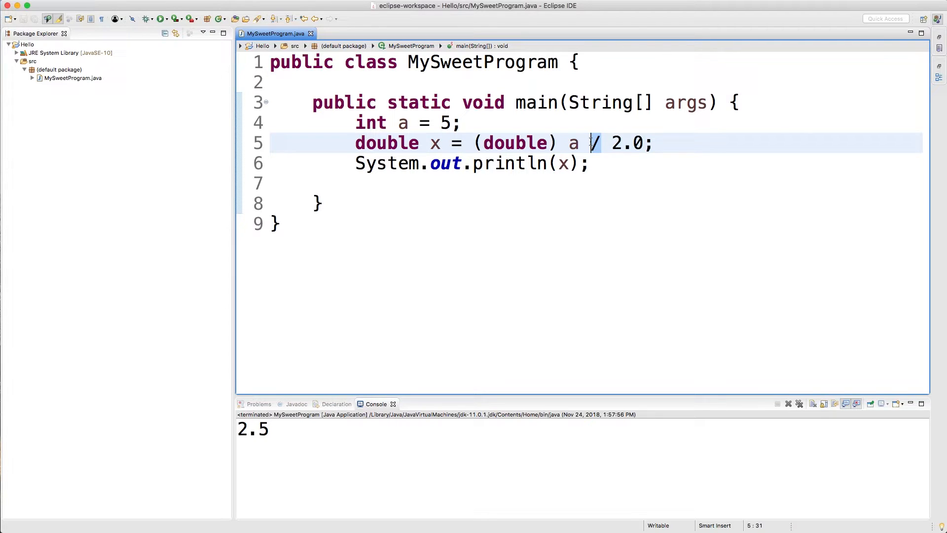
type("*")
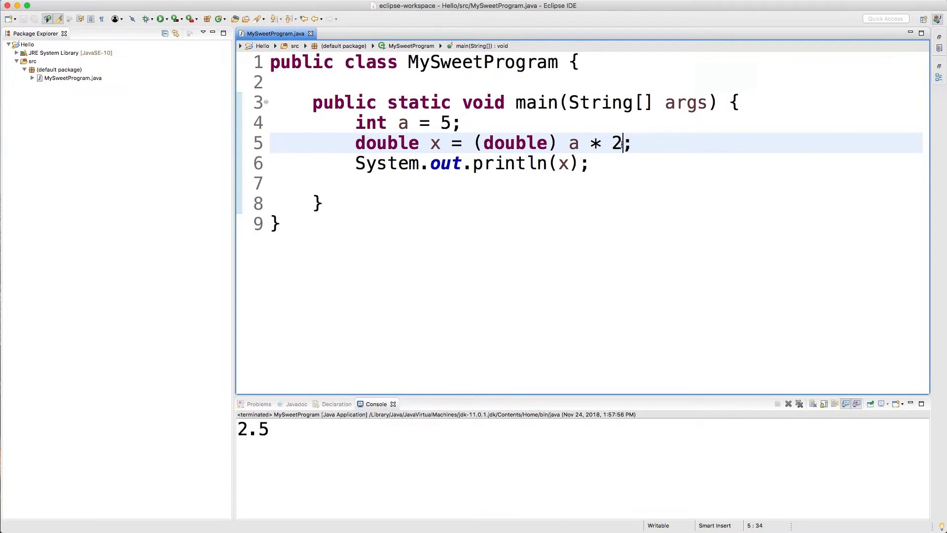
type(".0")
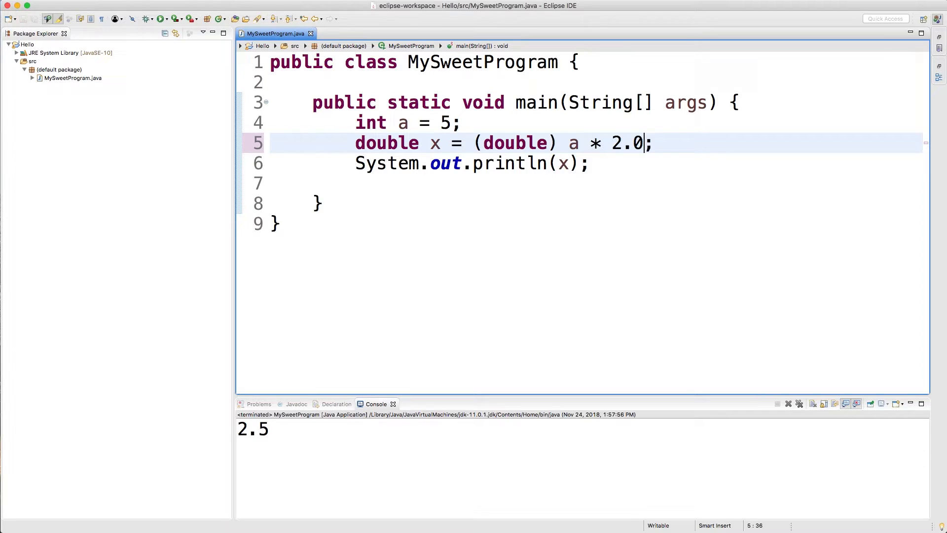
key("BackSpace")
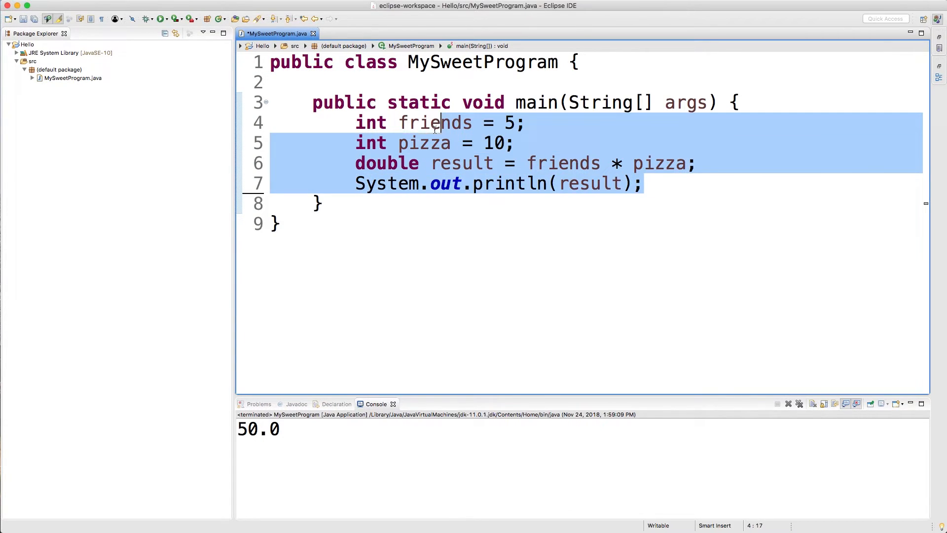
- Delete the friends/pizza code and start a /** block comment with + addition and - minus
key("Delete")
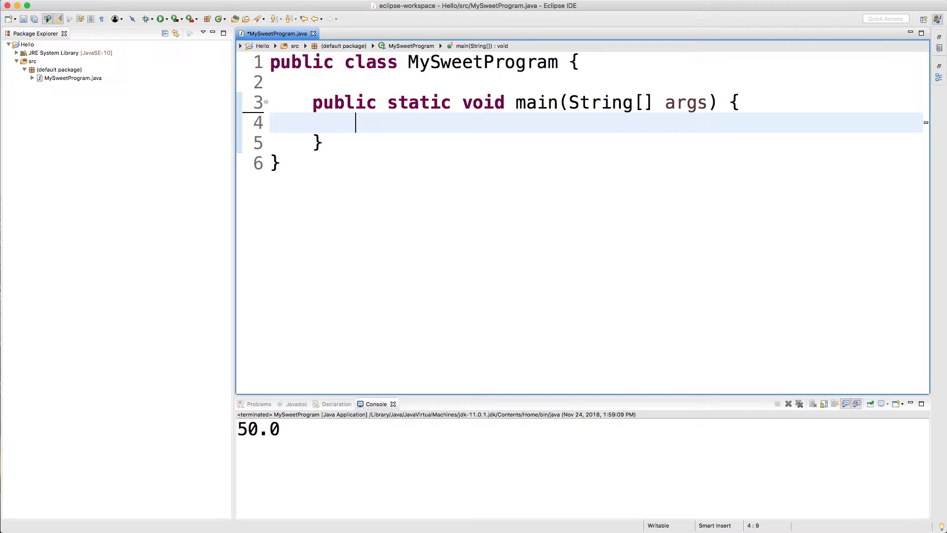
type("/")
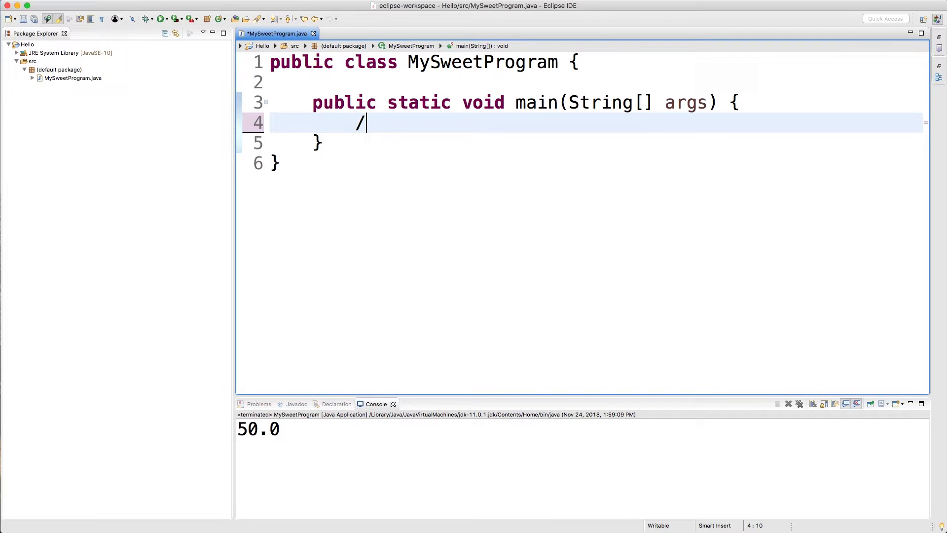
type("*")
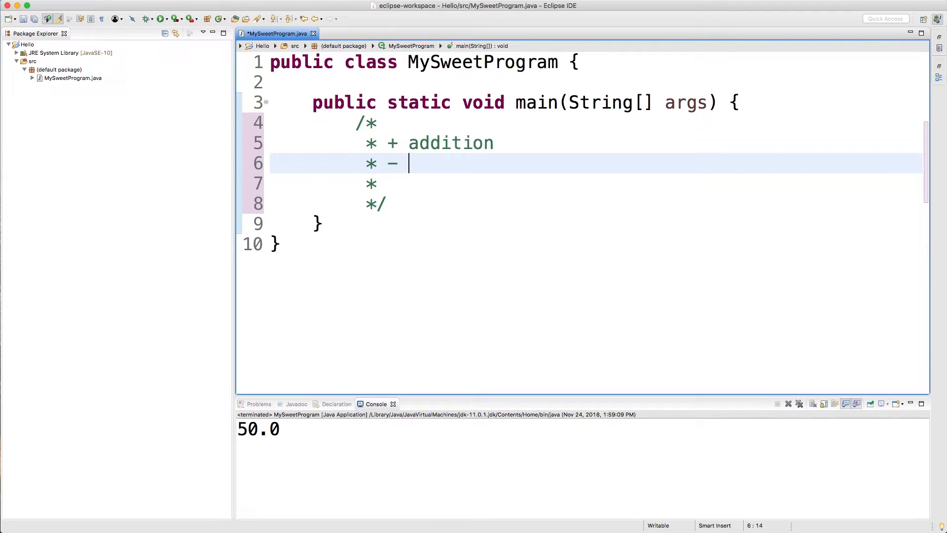
type("minus")
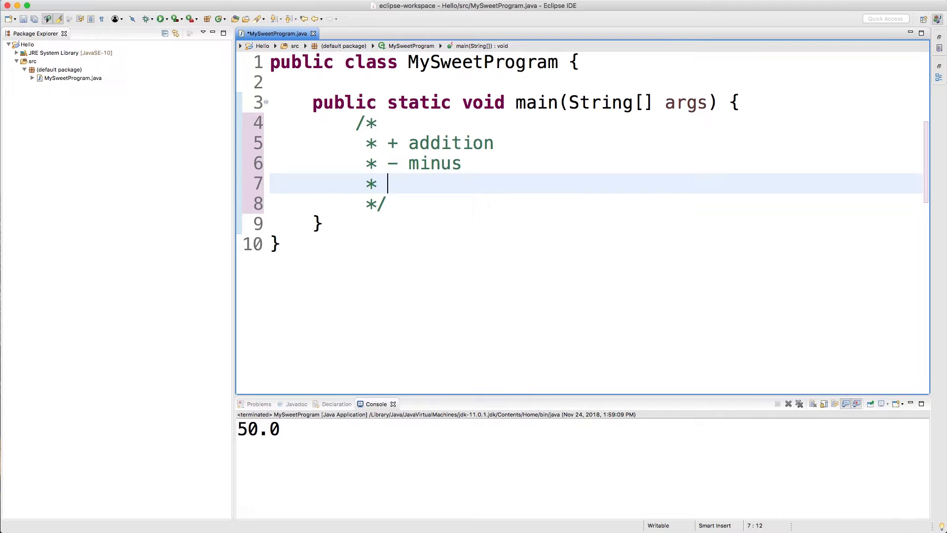
type("/")
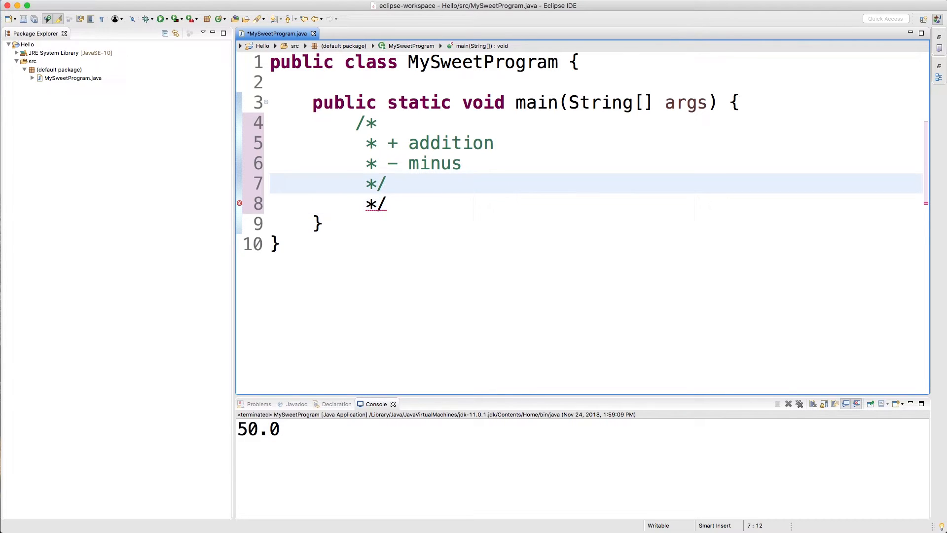
type("/")
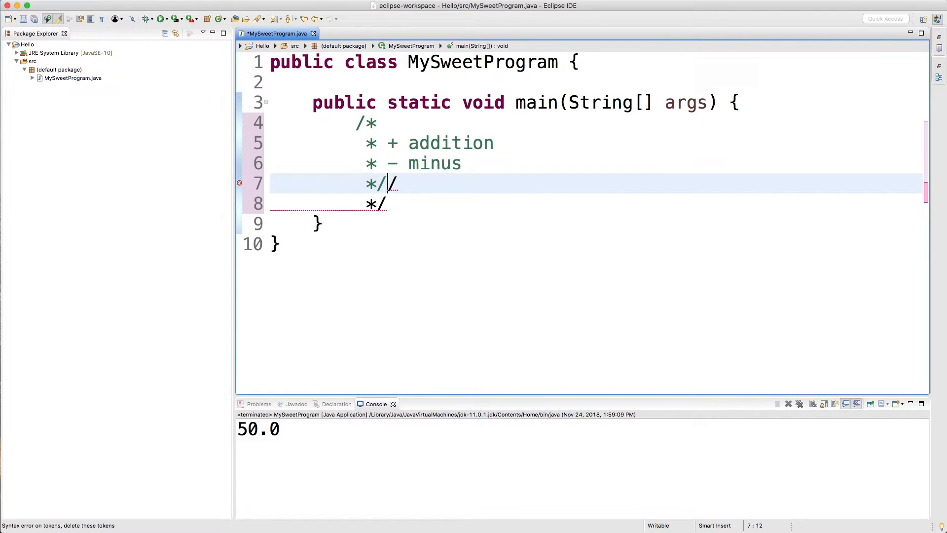
key("Backspace")
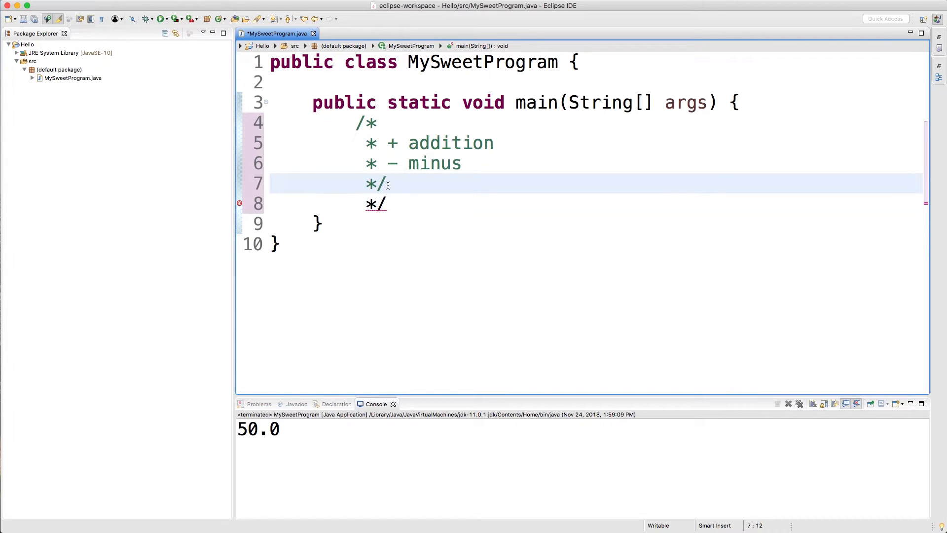
- Add / division, * multiplication and % modulus lines to the operator comment
type("d")
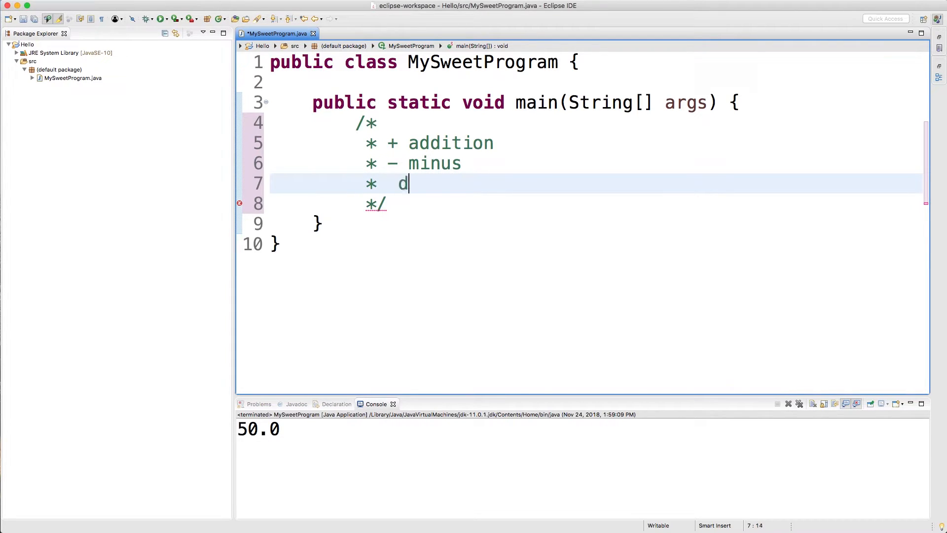
type("ivision")
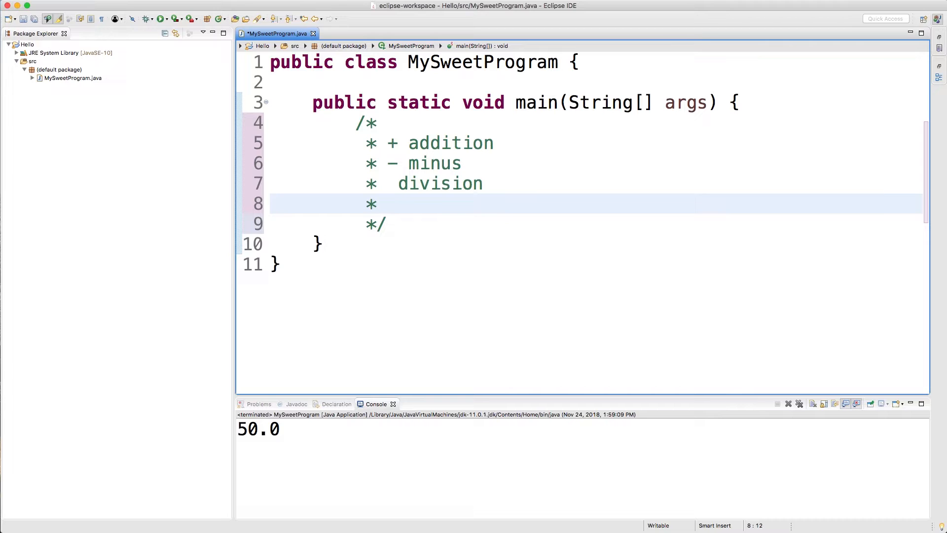
type("*")
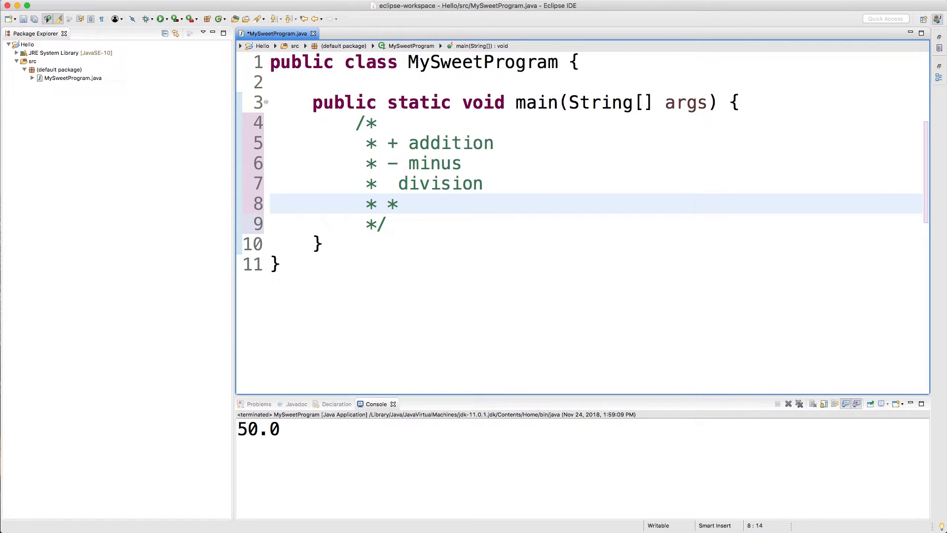
type("multipl")
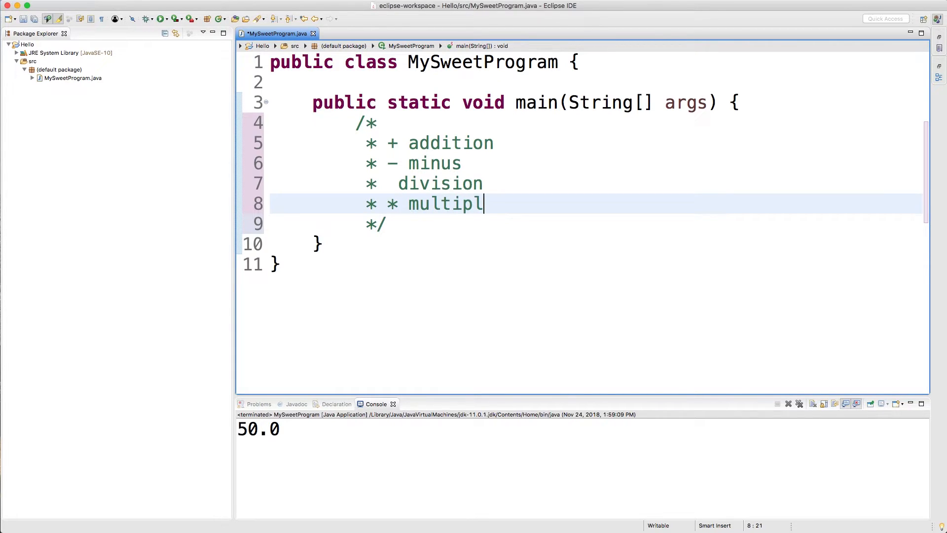
type("ication")
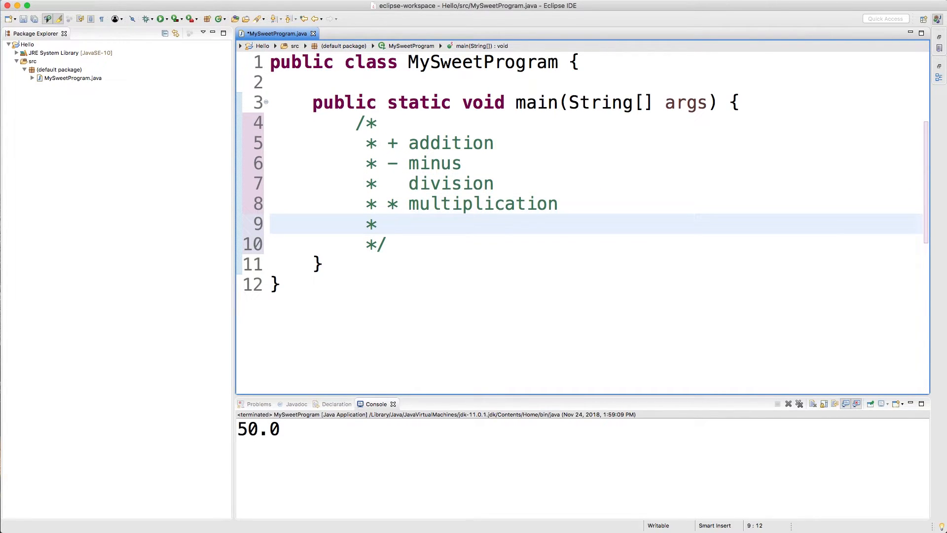
type("% m")
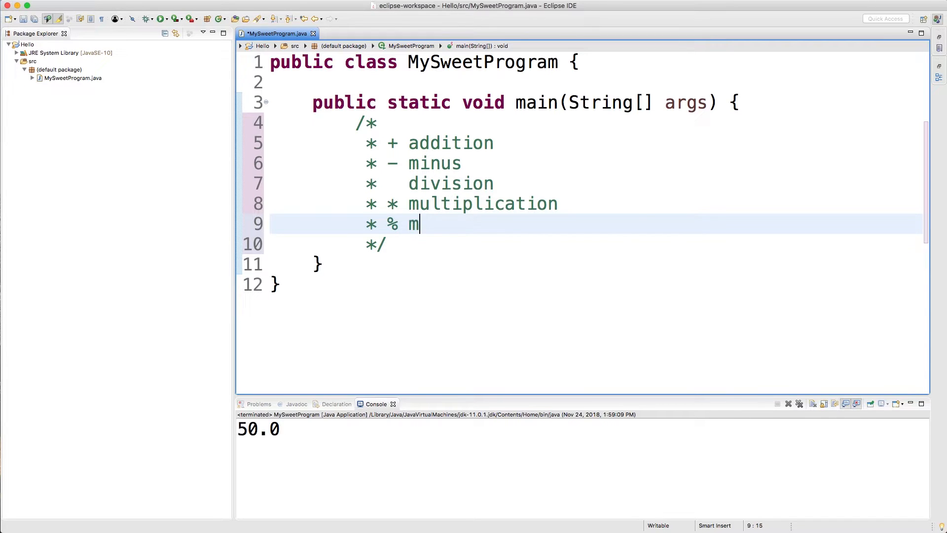
type("odulus")
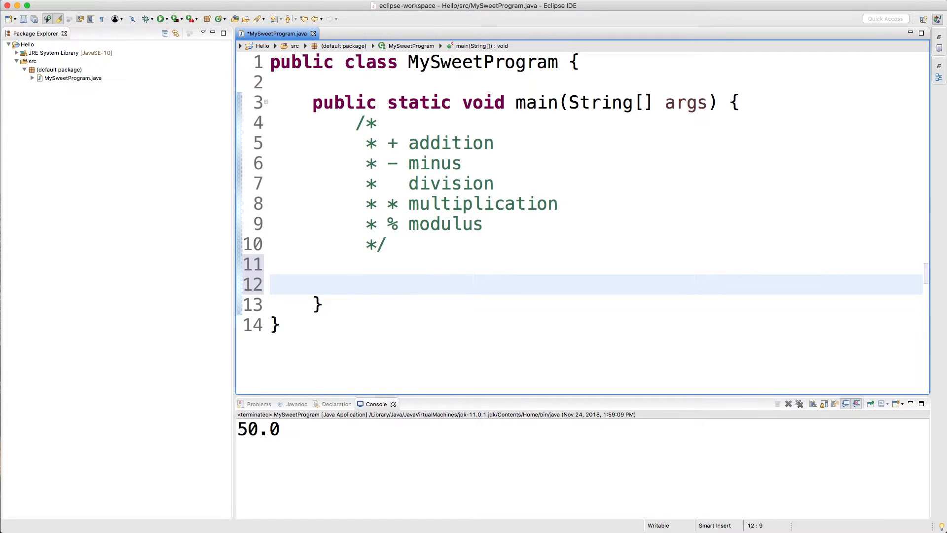
- Declare int x = 5 / 2 printing 2, then change / to % so it prints 1
left_click(355, 284)
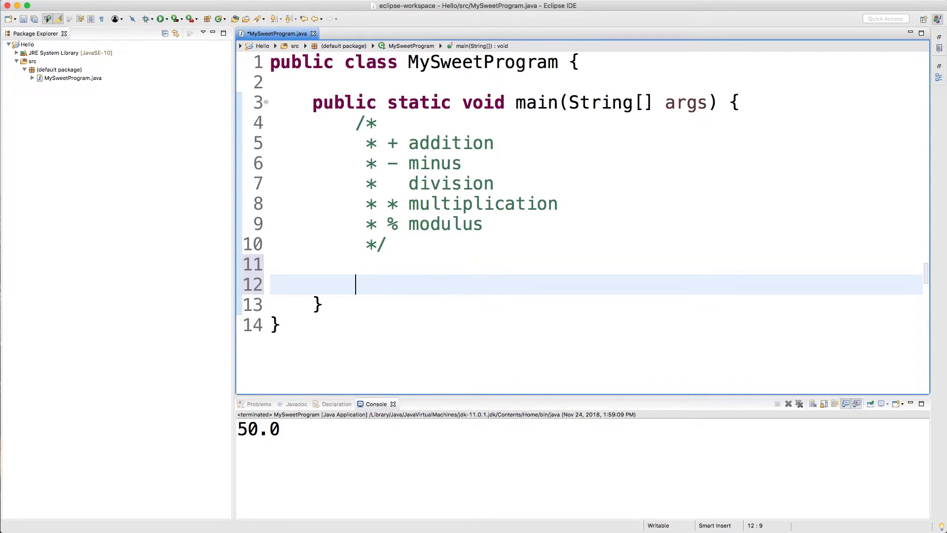
type("int x = 5 / 2;")
type("System.out.println(x);")
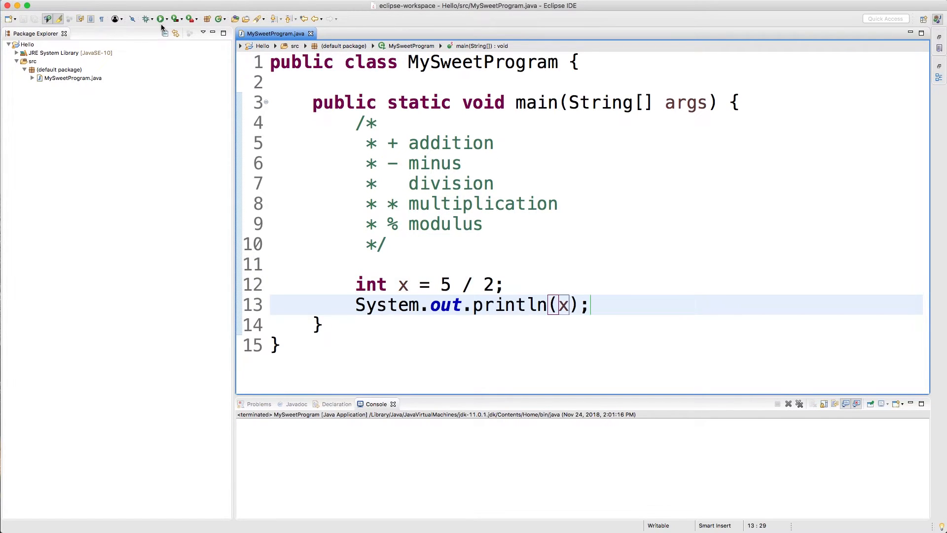
left_click(147, 18)
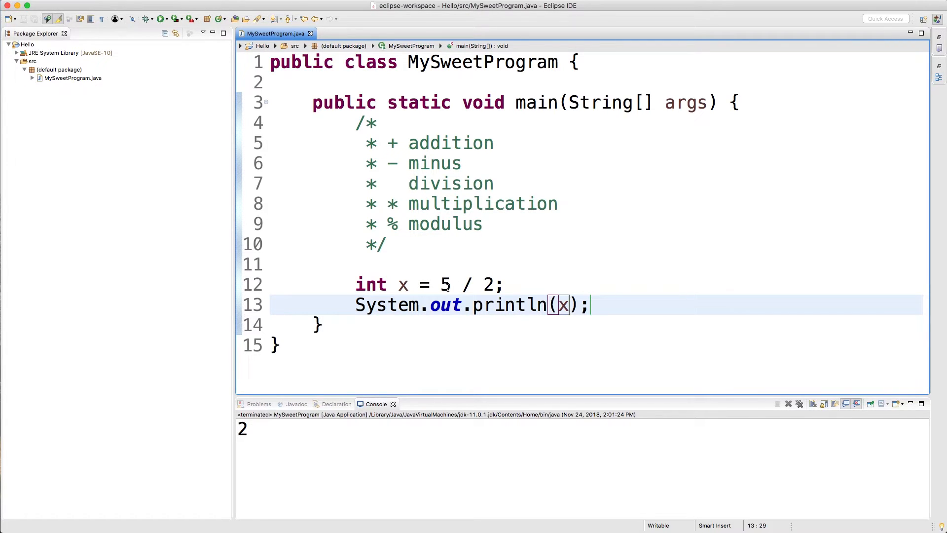
mouse_move(256, 444)
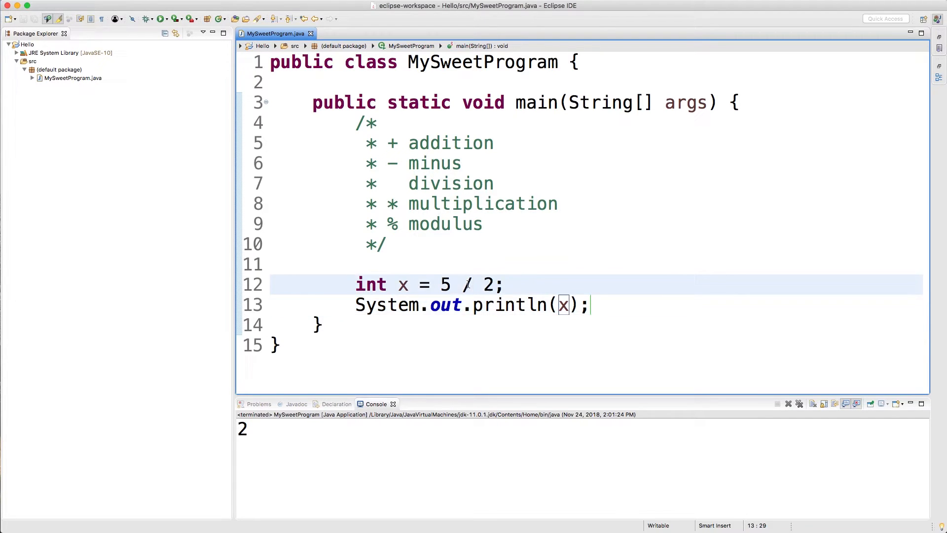
key("Backspace")
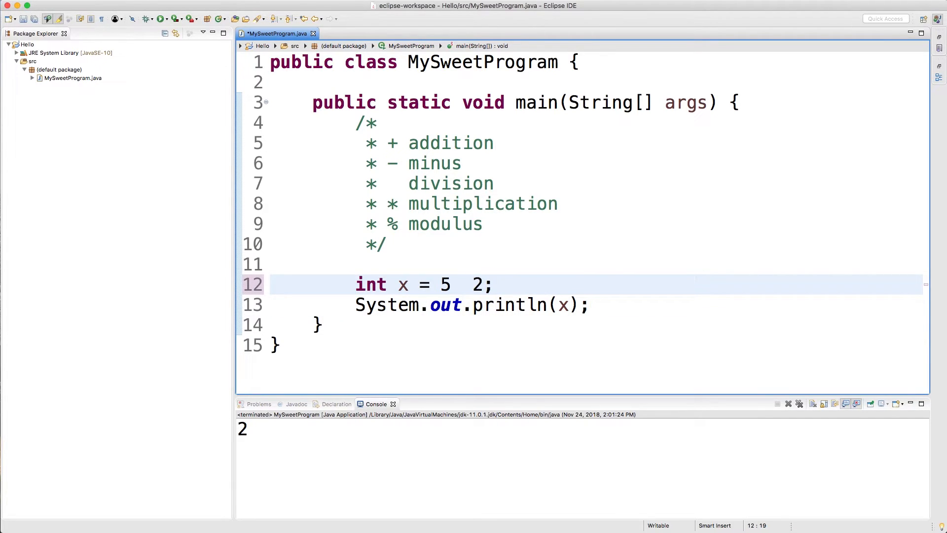
type("%")
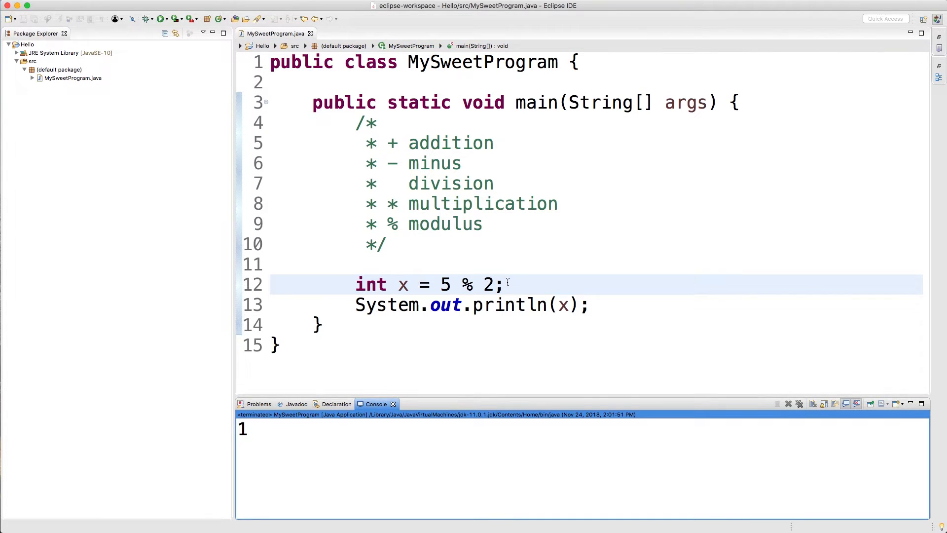
left_click(538, 305)
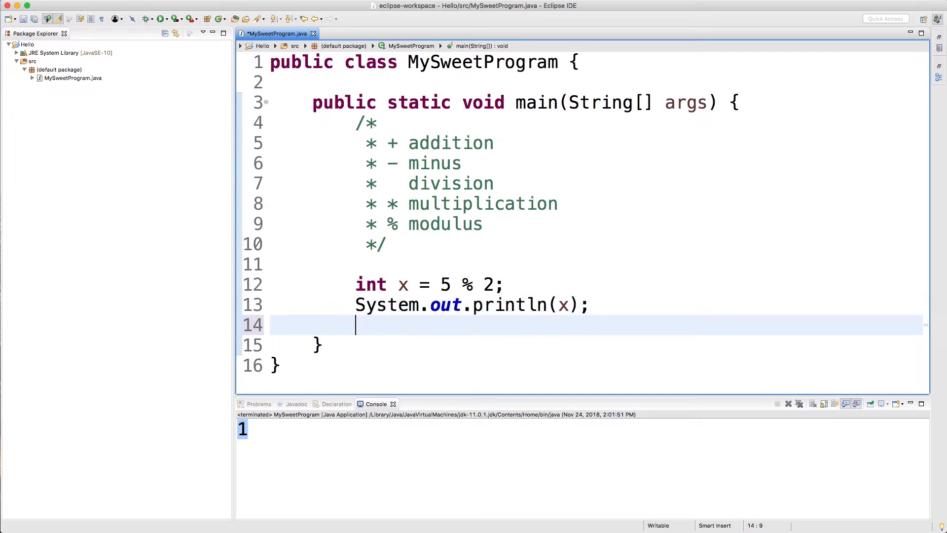
- Add a //precedence - order comment and the expression 5 + 3 / 2 * 3 below it
type("//preced")
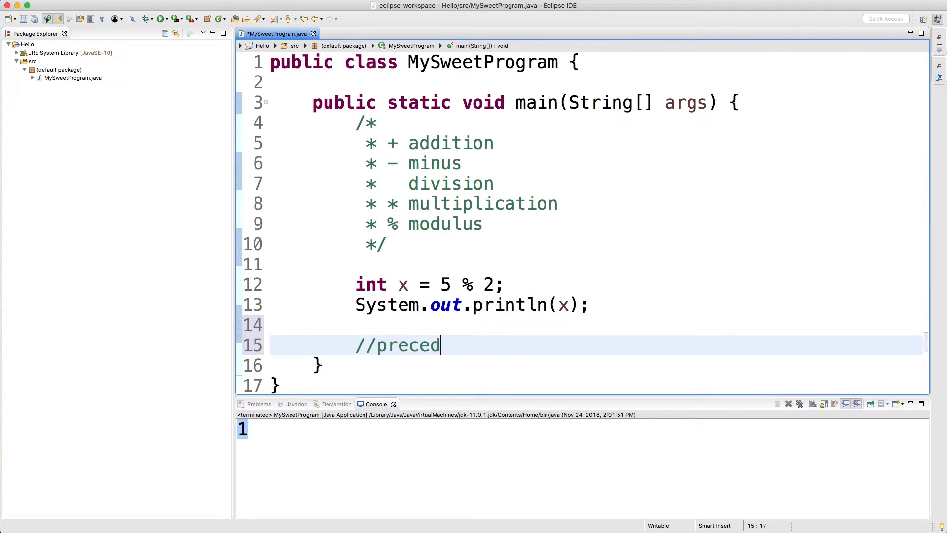
type("ence - order evaluated")
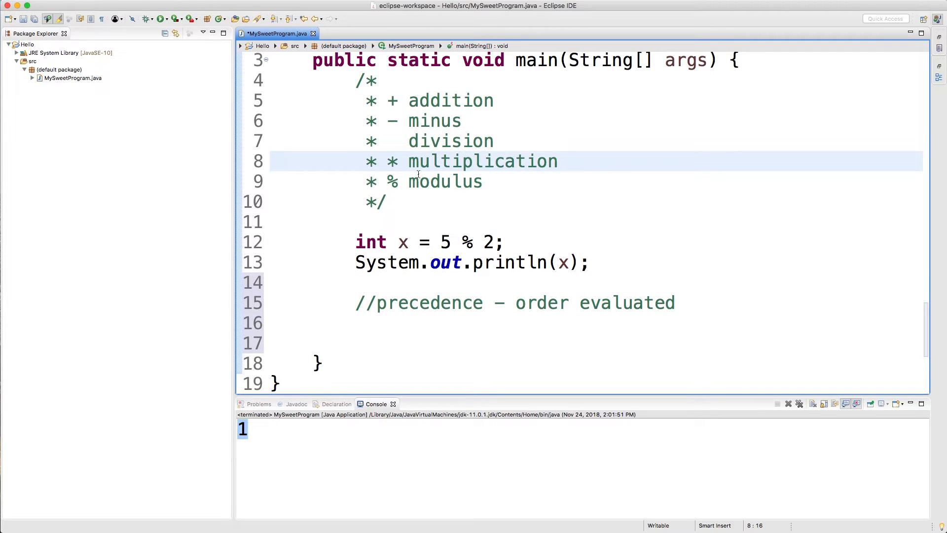
left_click(417, 181)
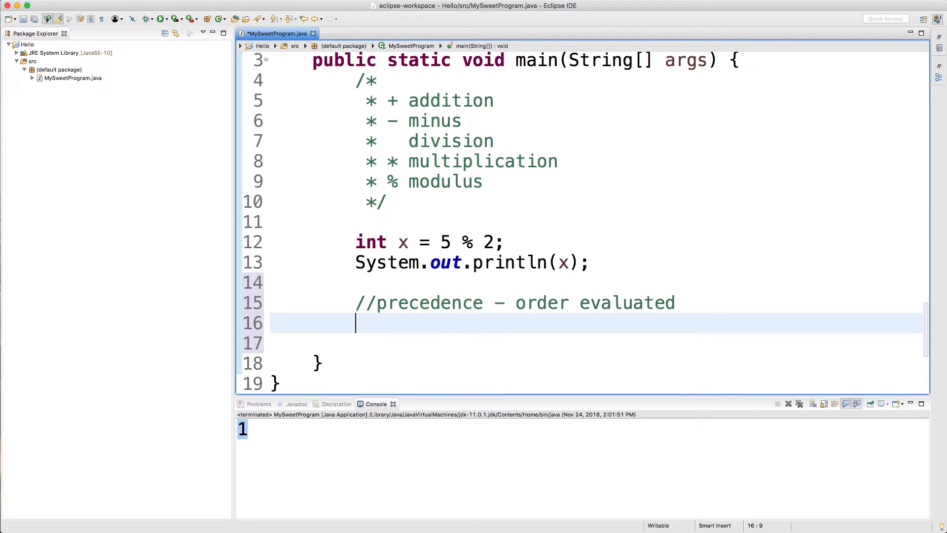
type("5 + 3 /")
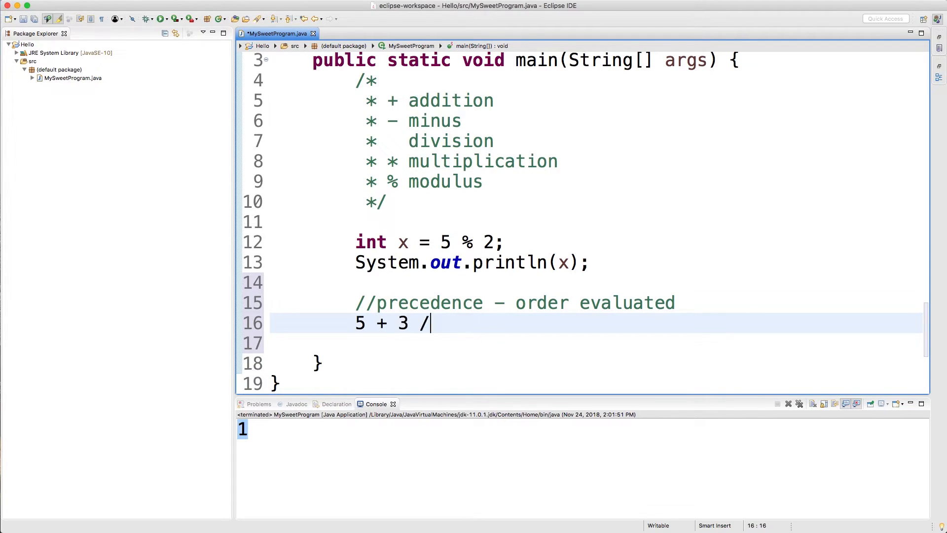
type("2")
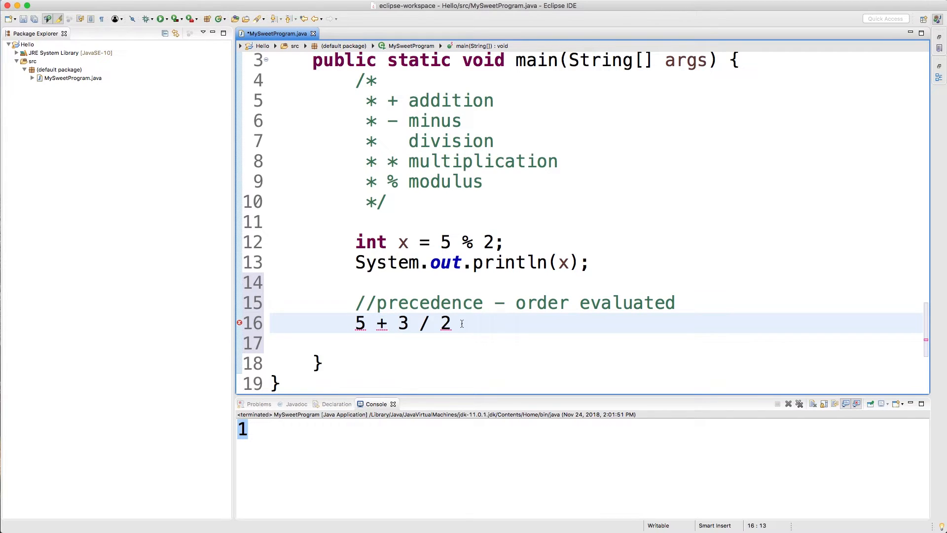
type("*")
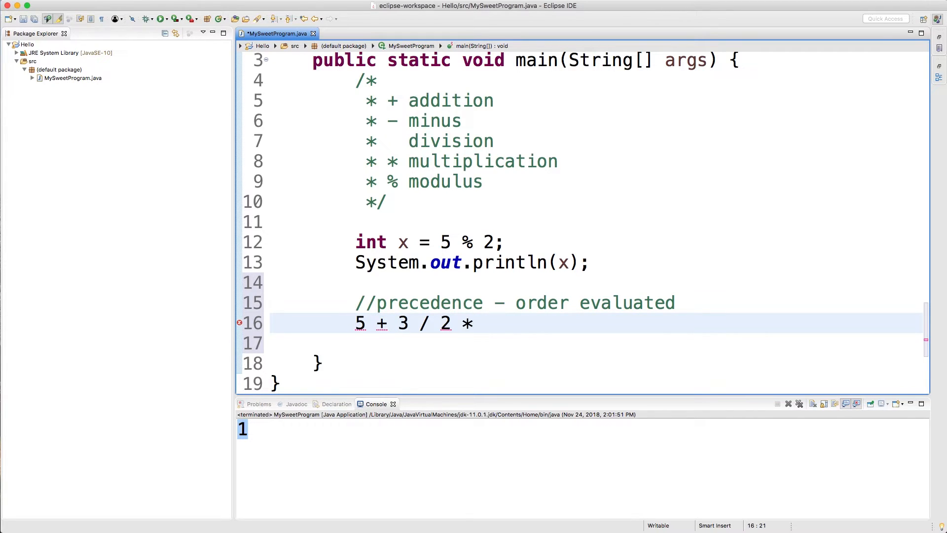
type("3")
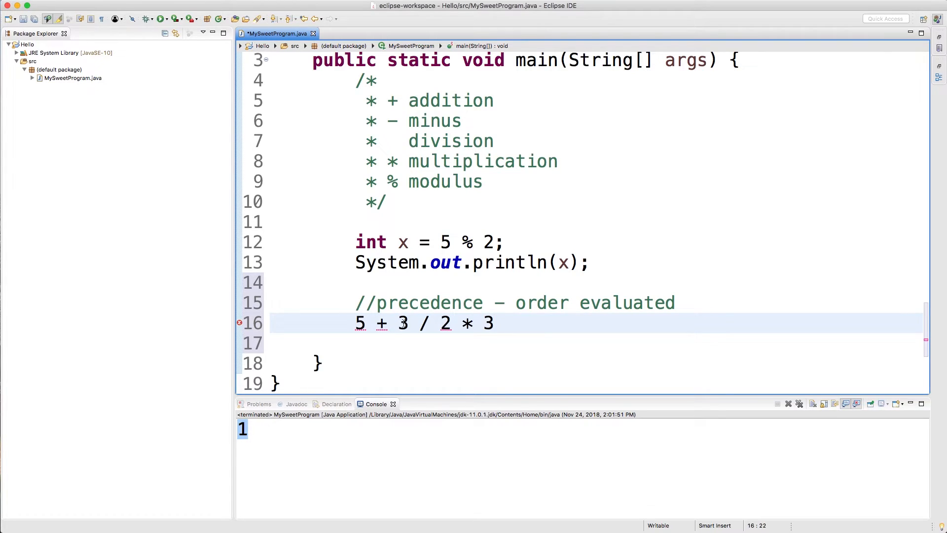
- Bracket it as ((5 + 3) / 2) * 3 in a comment, then clear main's contents
double_click(487, 323)
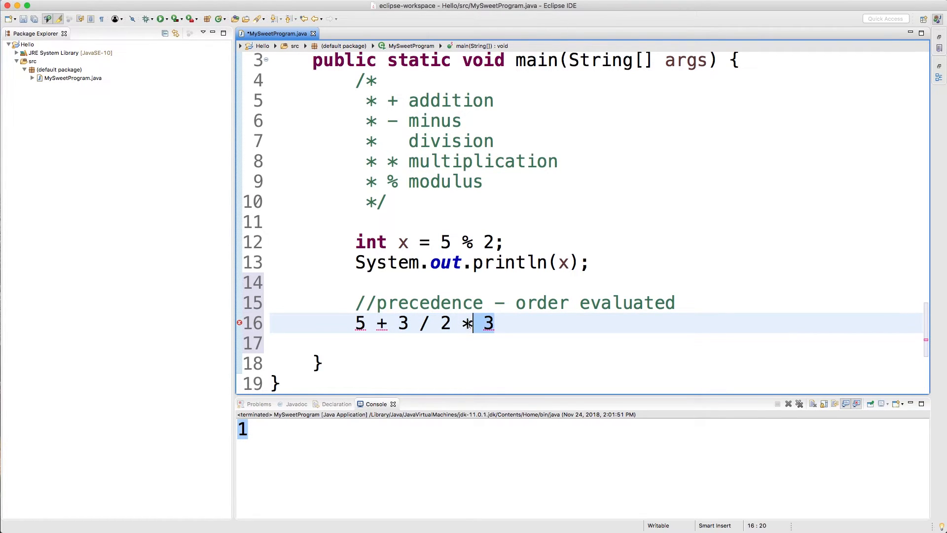
left_click(441, 323)
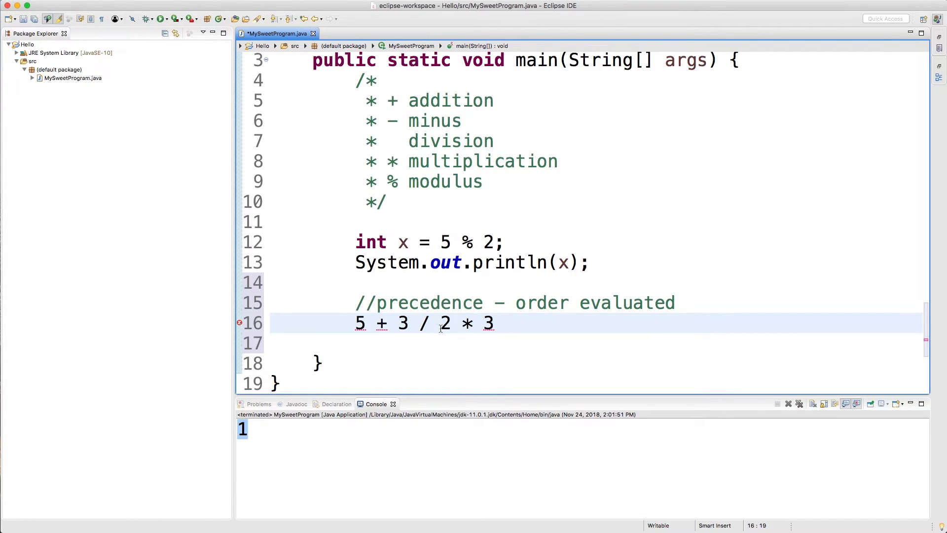
type(")")
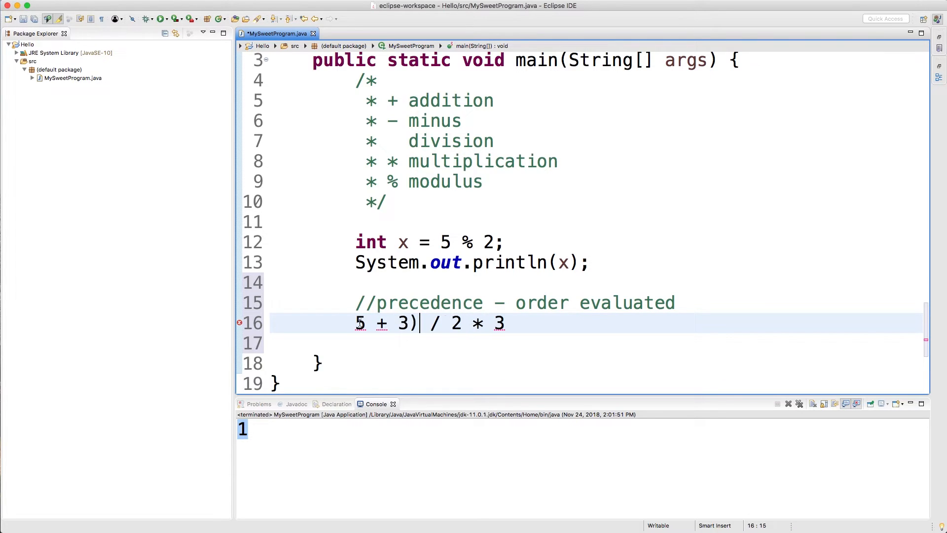
type("(")
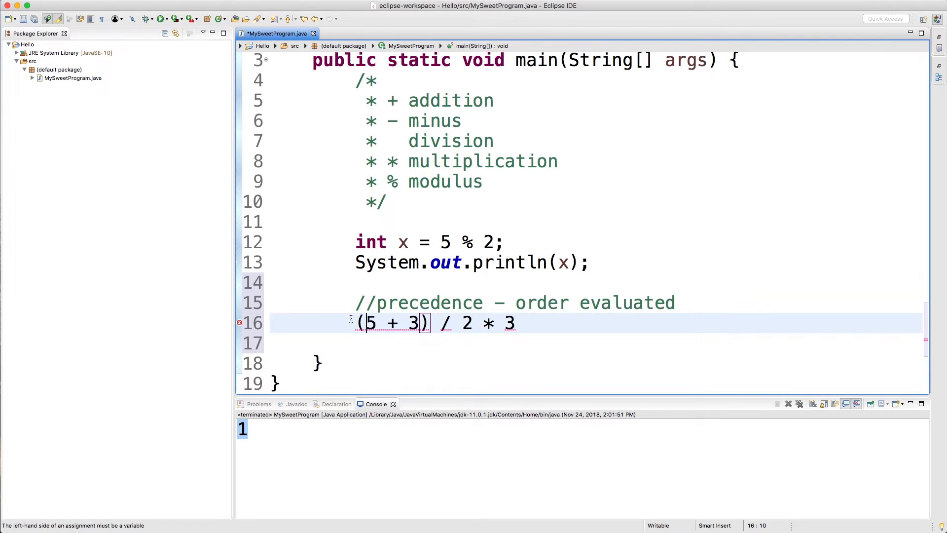
type("//(")
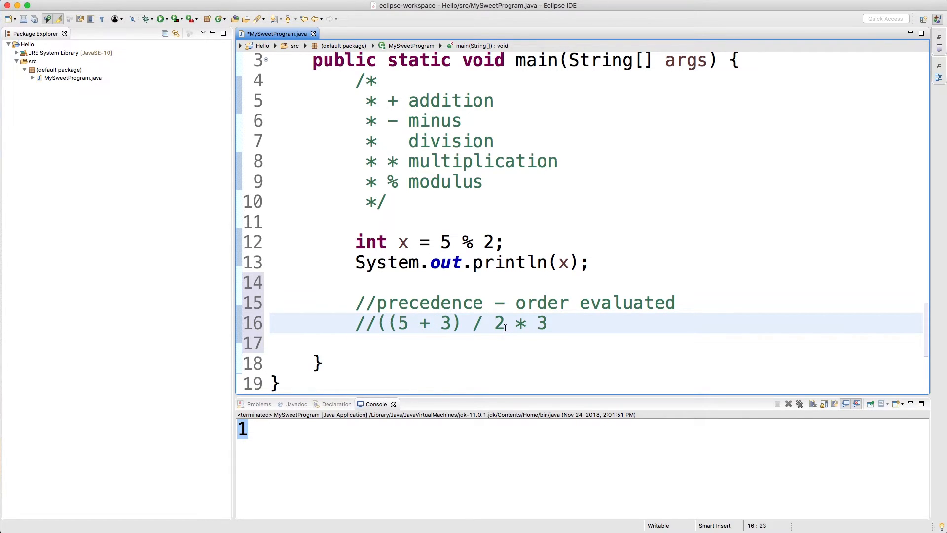
type(")")
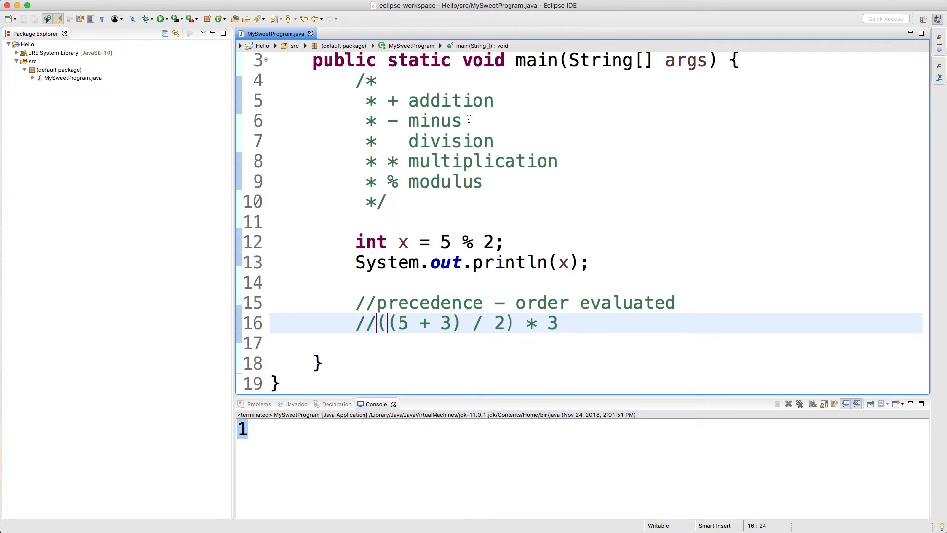
left_click(513, 323)
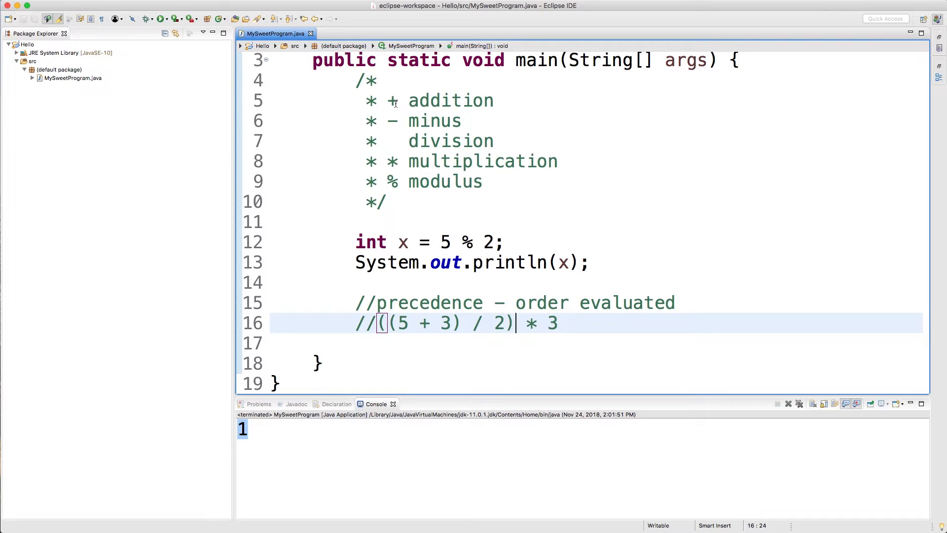
left_click(578, 322)
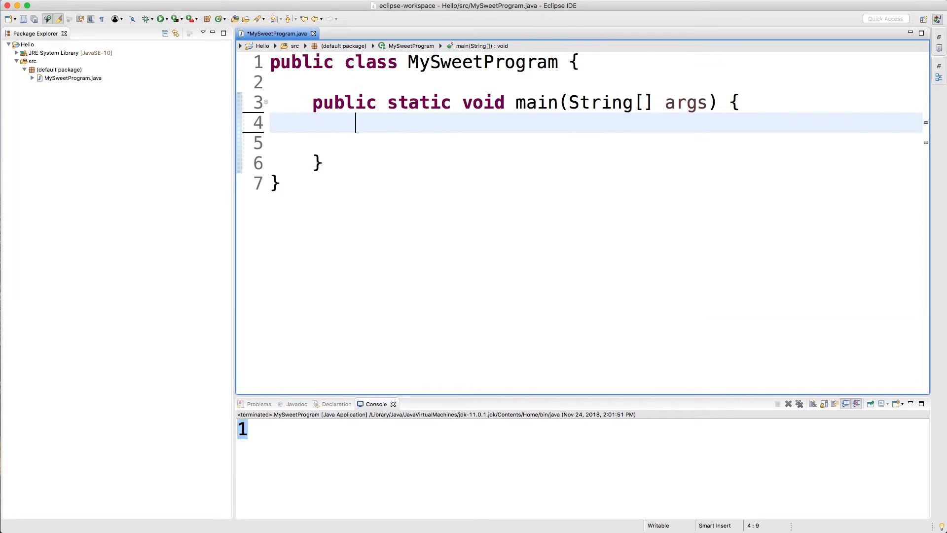
- Declare int x = 5, apply x++ and print x, then x-- and print x
type("int x =")
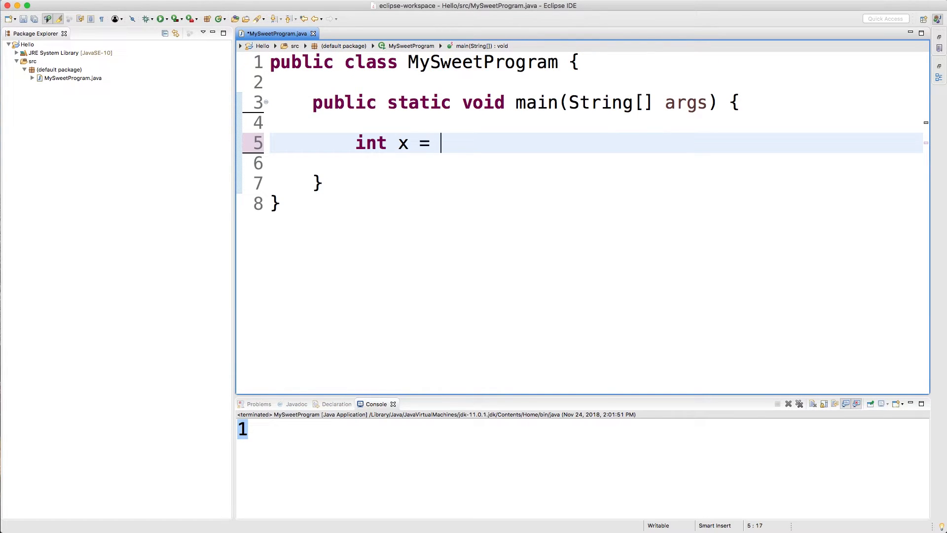
type("5;")
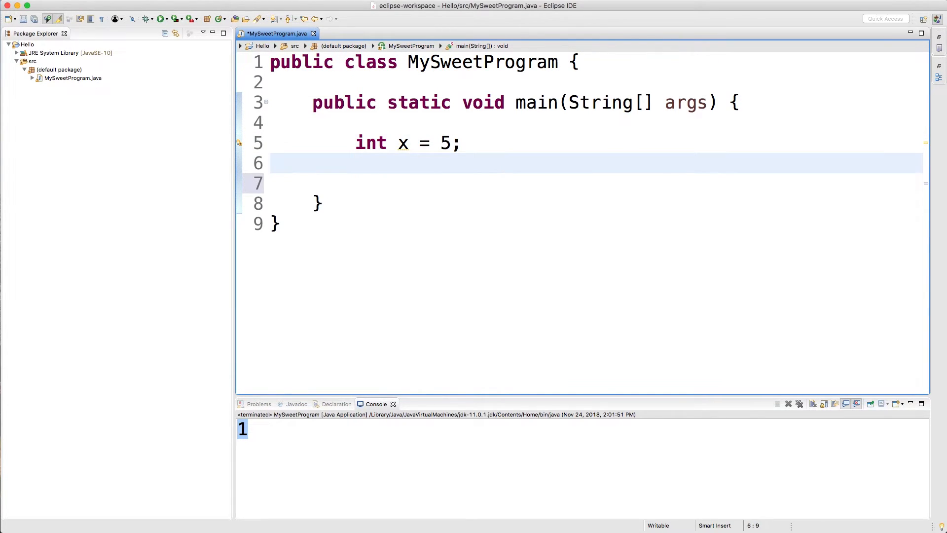
type("x++")
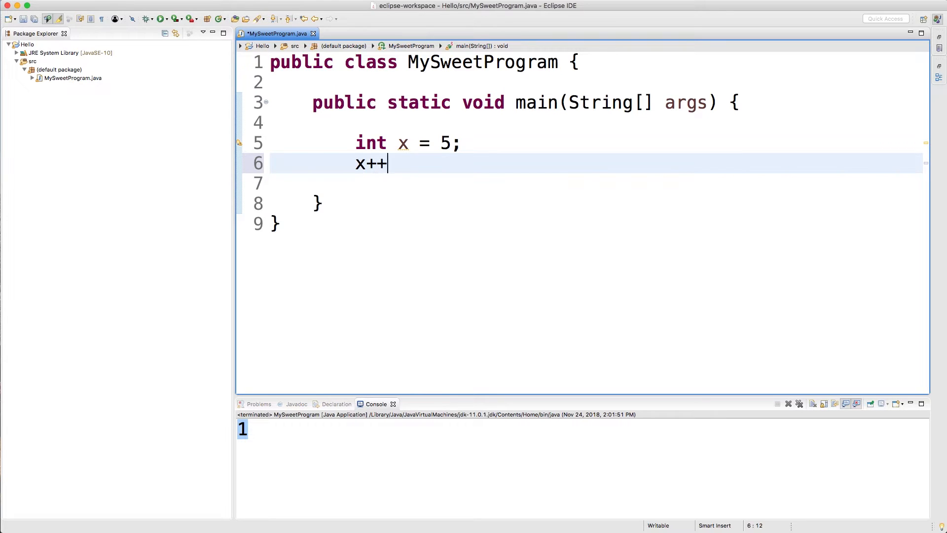
type(";")
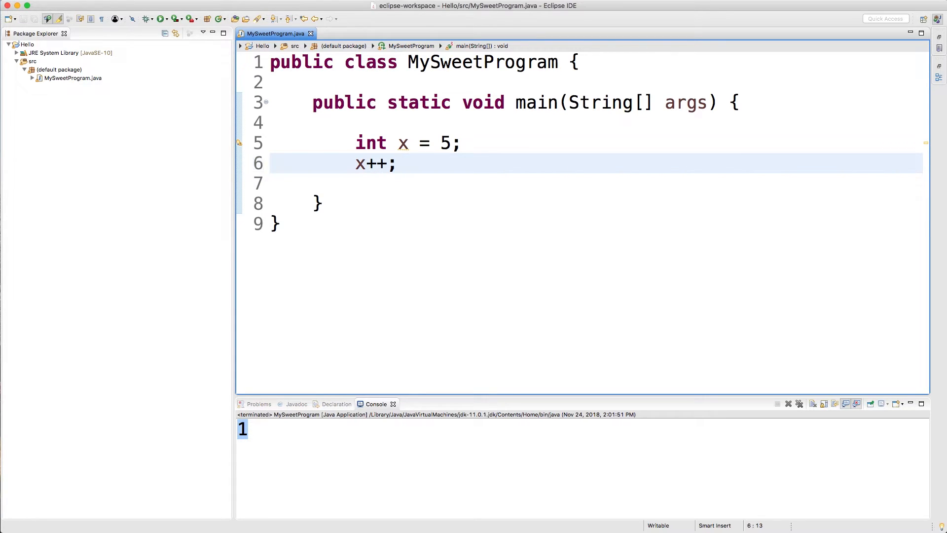
type("stem.out.println();")
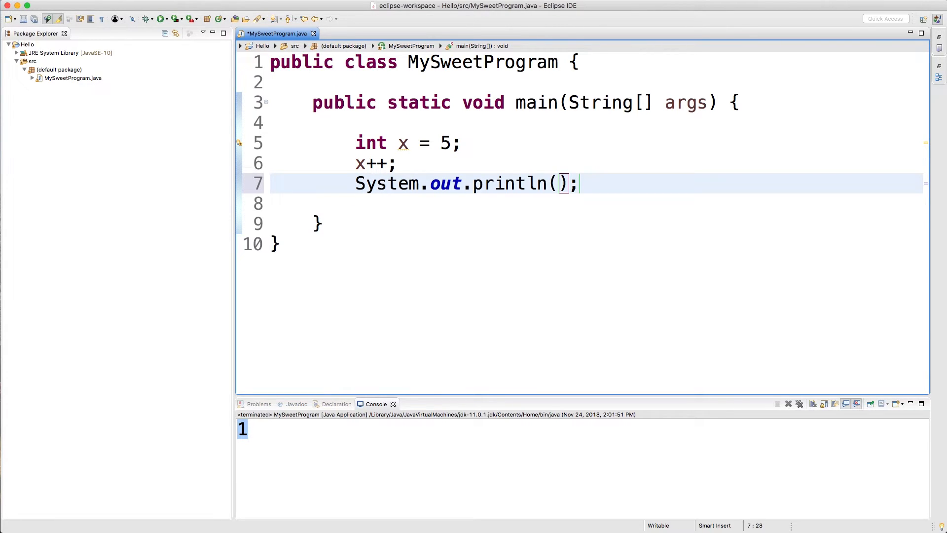
type("x")
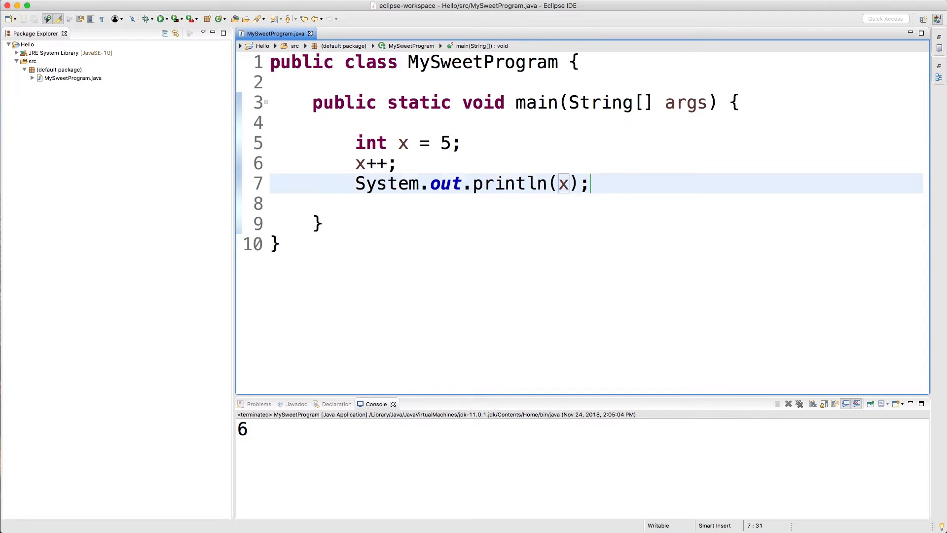
type("x--;")
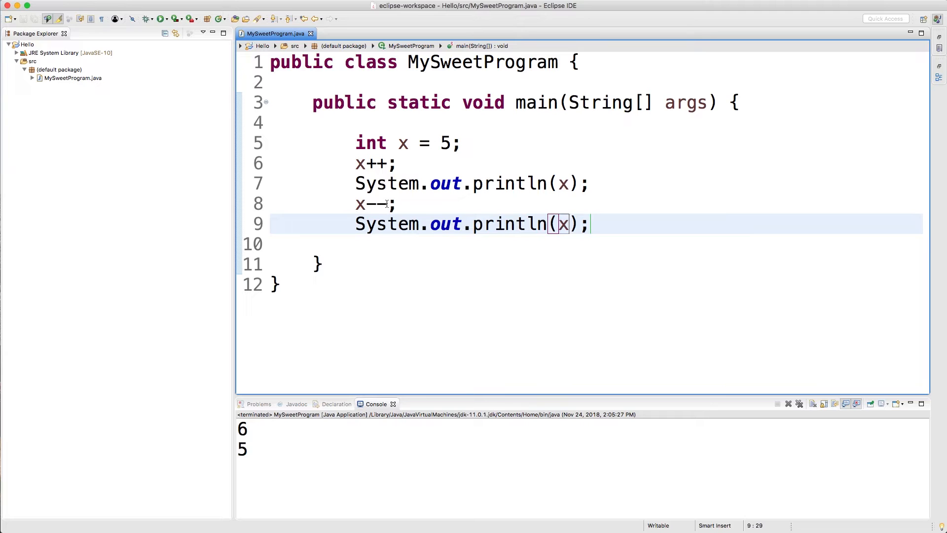
- Try a (double) x cast and an x + 5 expression below the prints, then select x + 5 for removal
type("d")
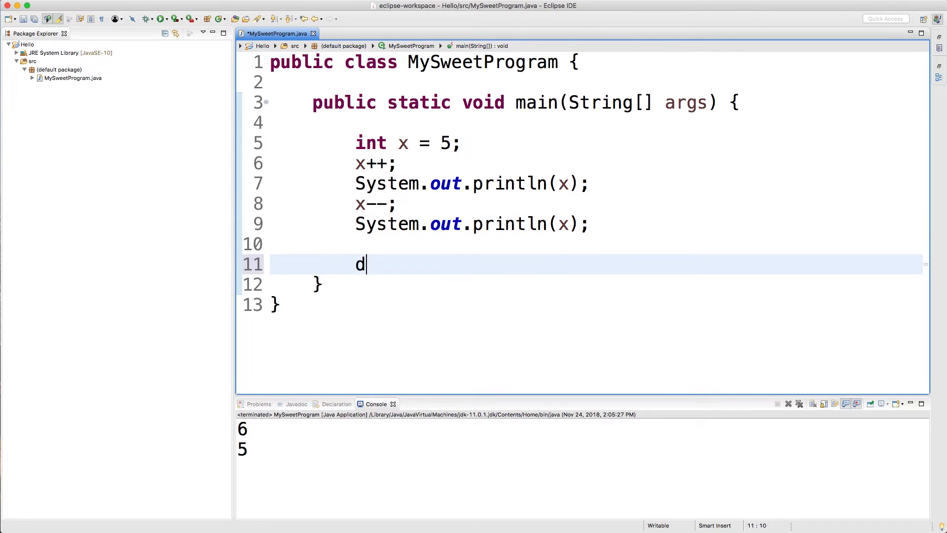
type("(double) x")
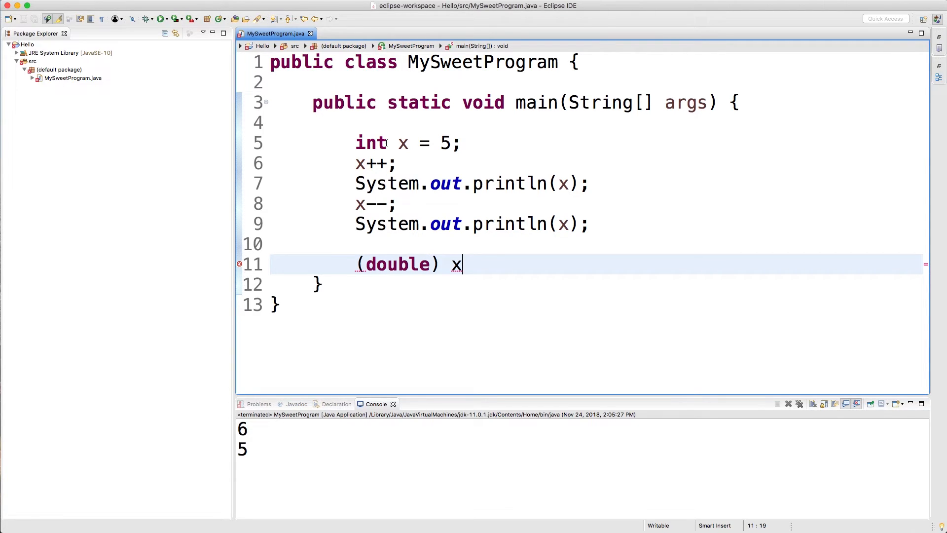
left_click(371, 143)
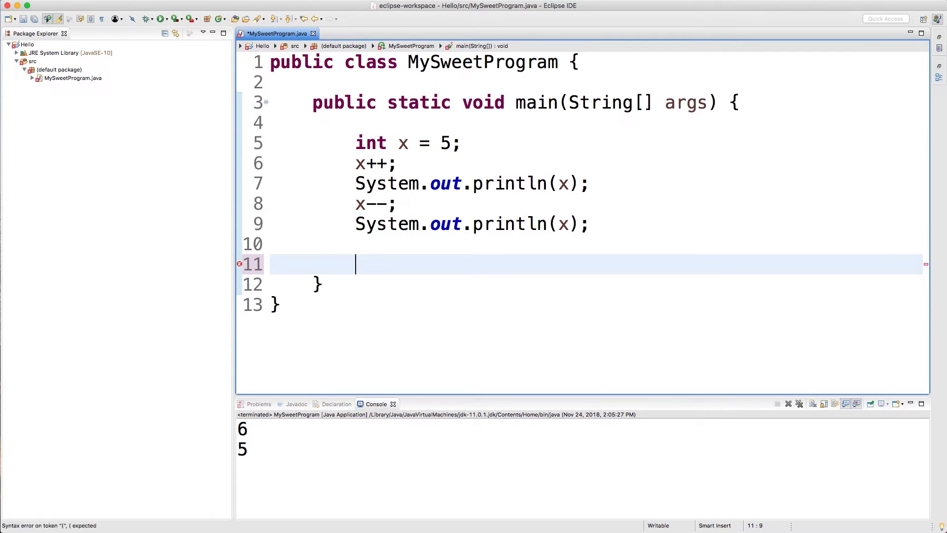
type("x + 5")
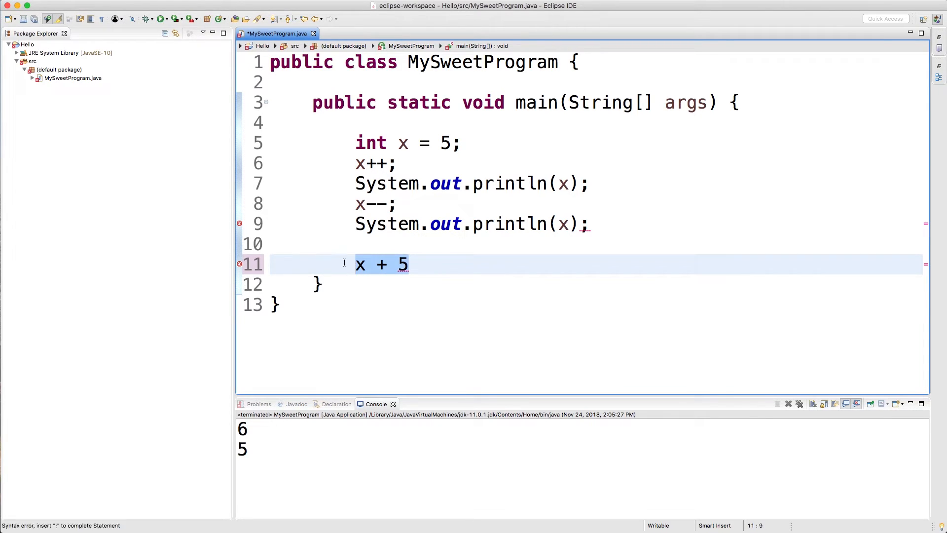
left_click(360, 263)
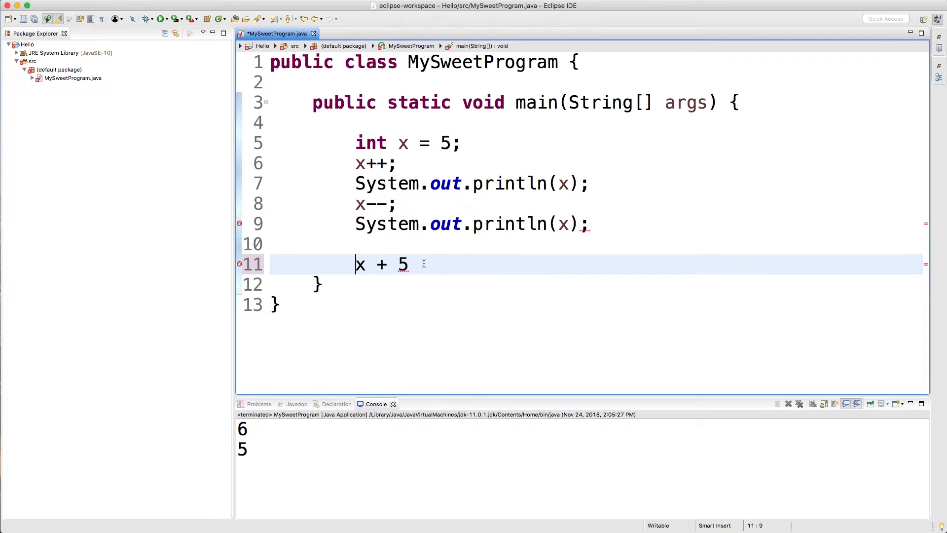
left_click_drag(370, 264, 408, 263)
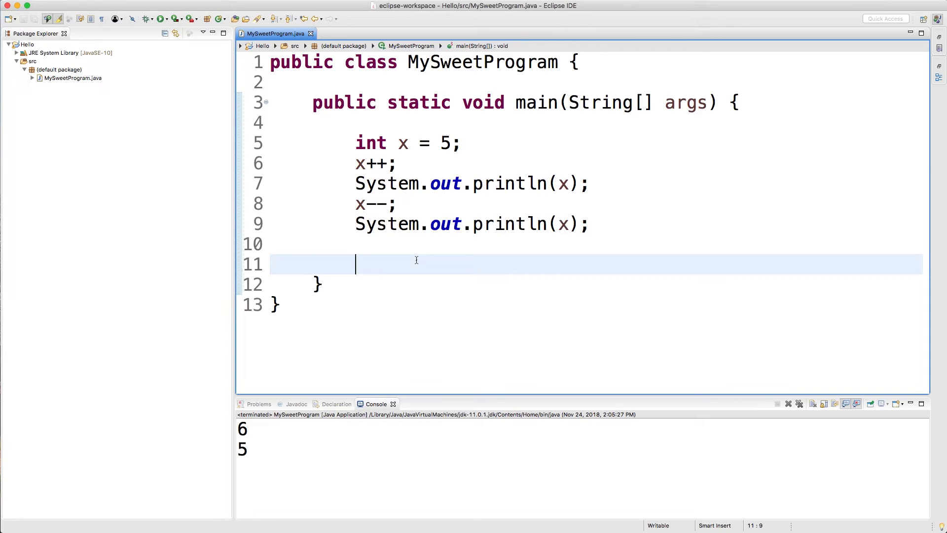
- Add a prefix increment line ++x; to main
type("++x")
type("--x")
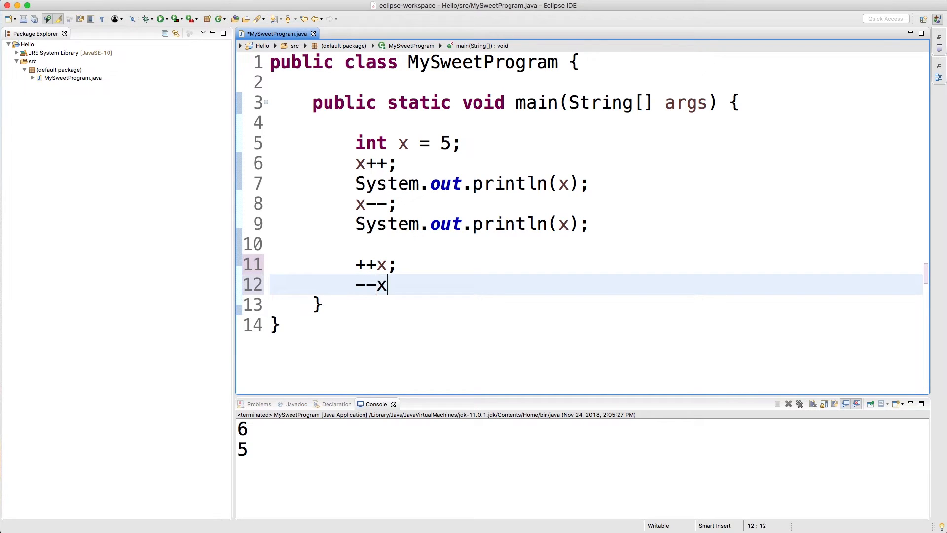
type(";")
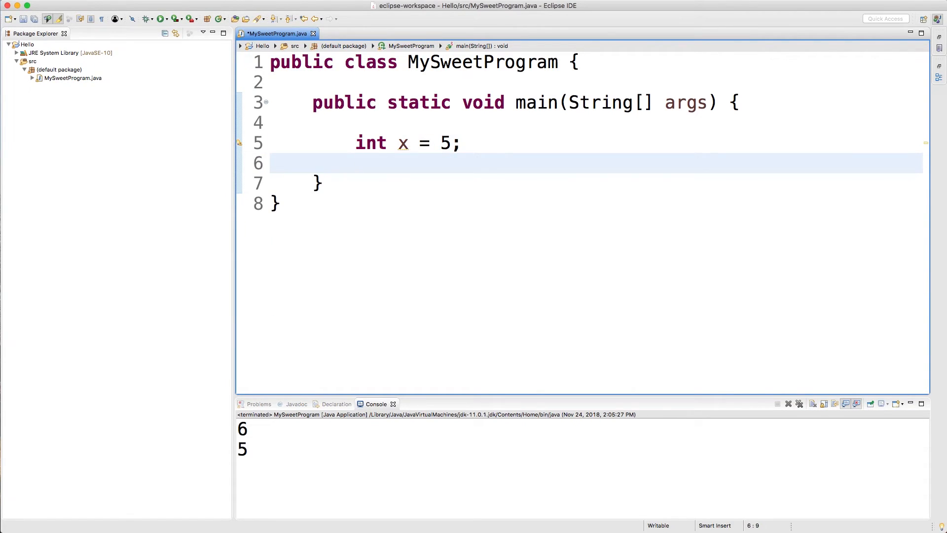
- Write int a = x++; followed by a System.out.println(x) call
type("int a =")
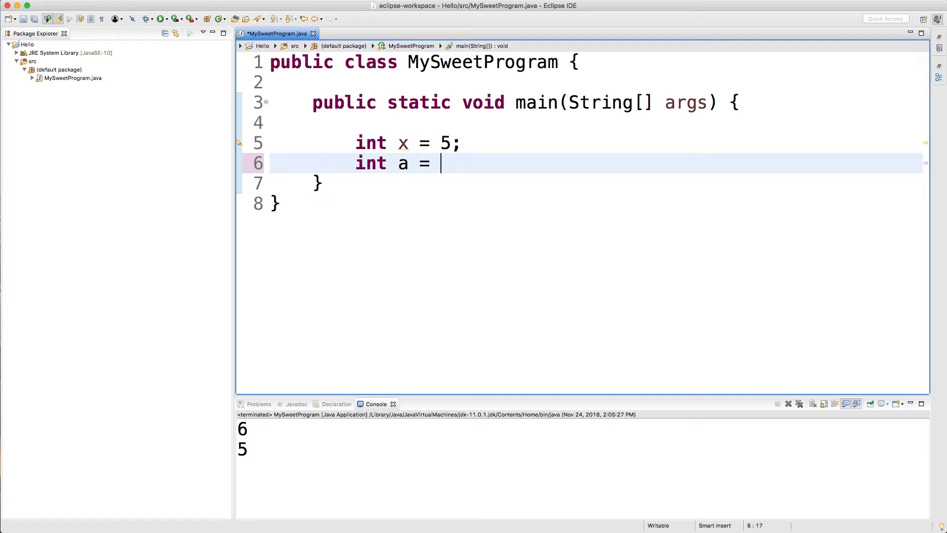
type("x")
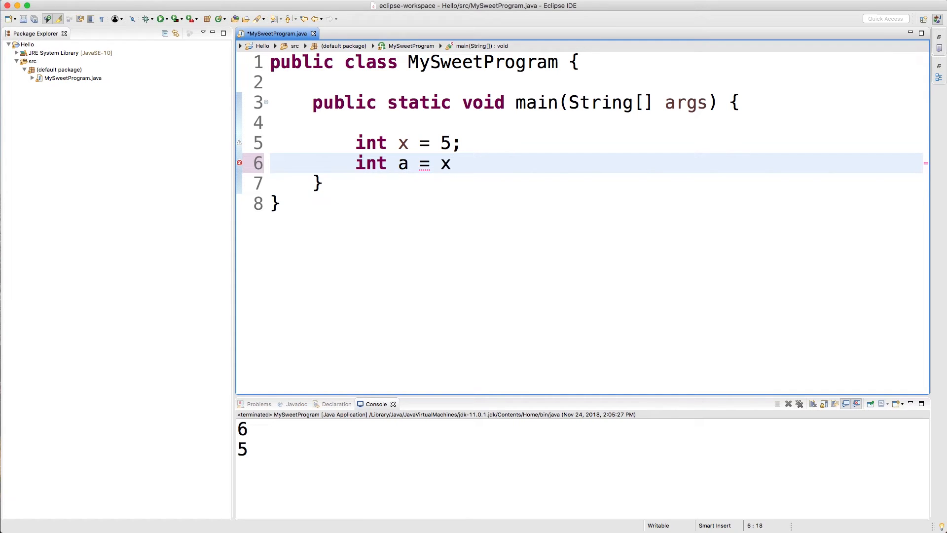
type("++;")
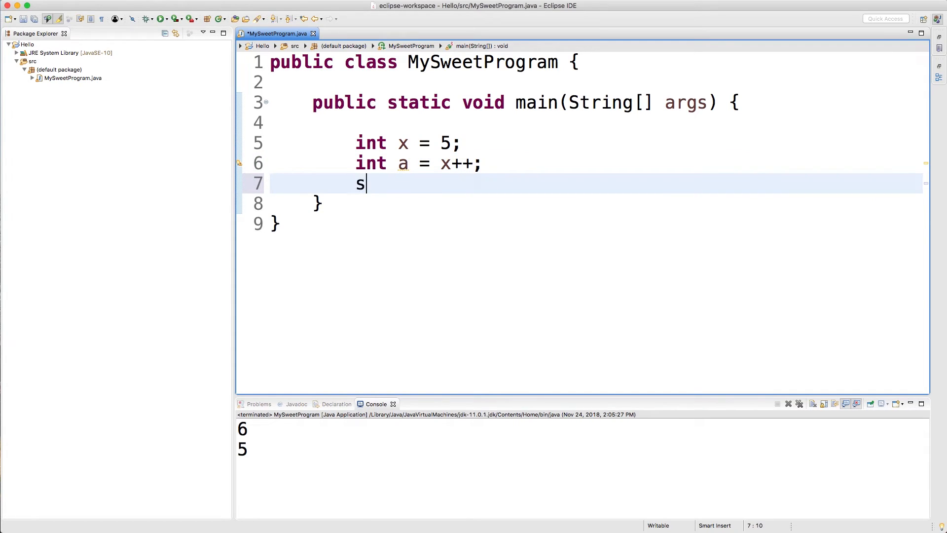
type("ystem.out.println(x);")
type("System.out.println(a);")
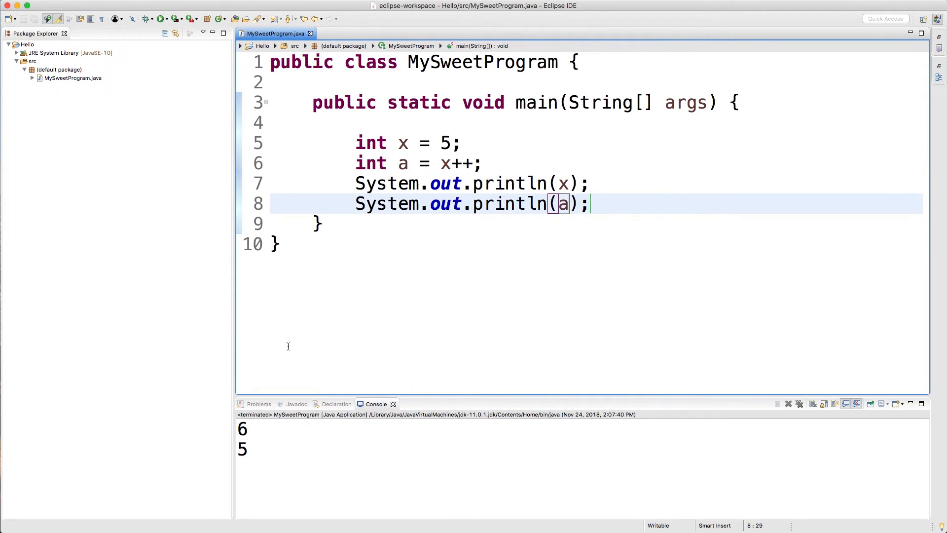
mouse_move(415, 335)
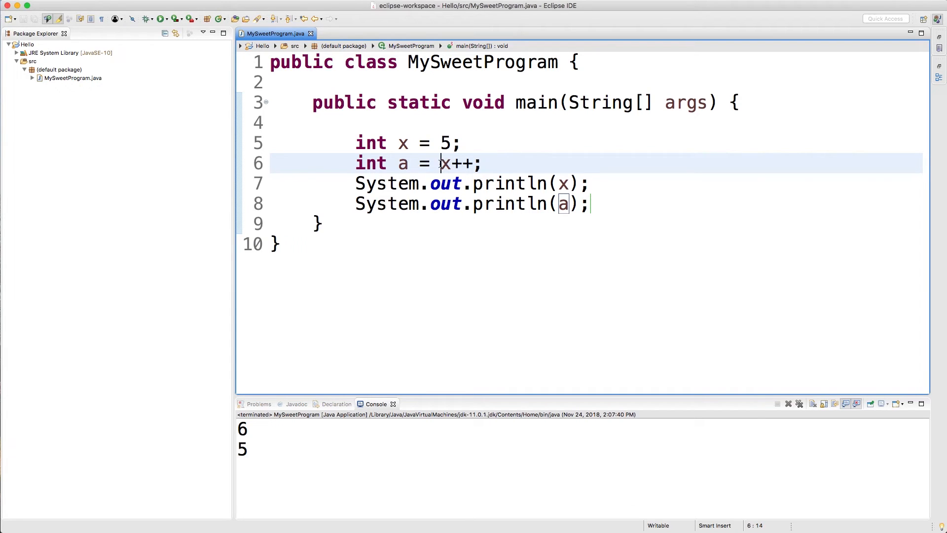
- Change the assignment to int a = ++x and run it, printing 6 and 6
key("Backspace")
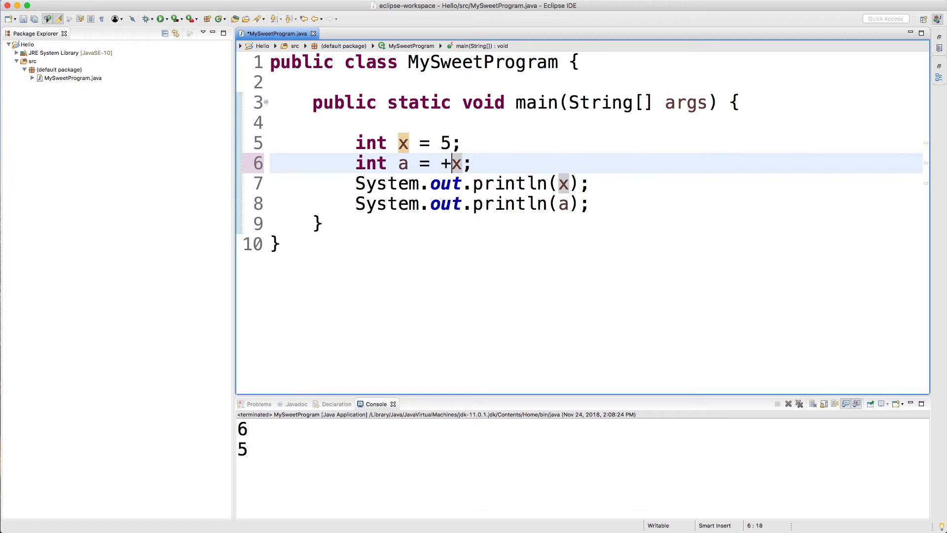
type("+")
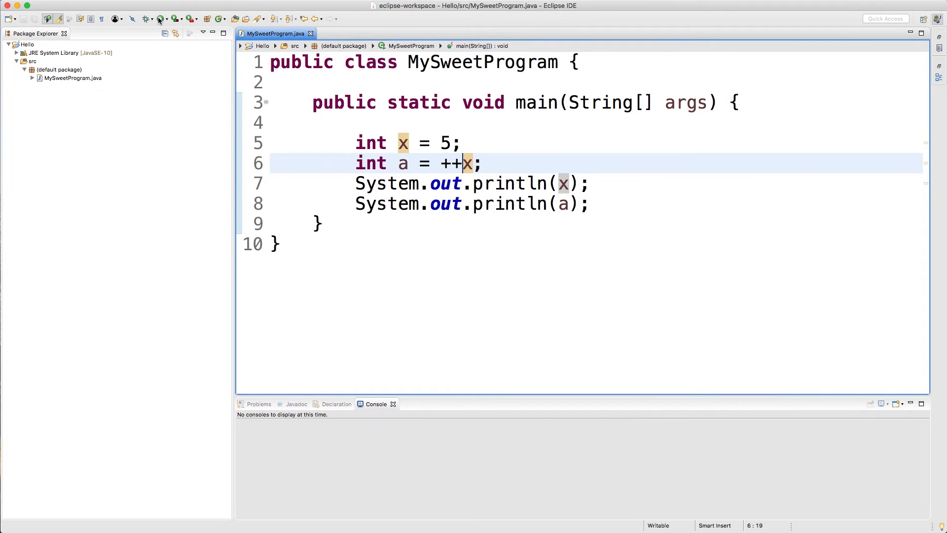
left_click(146, 19)
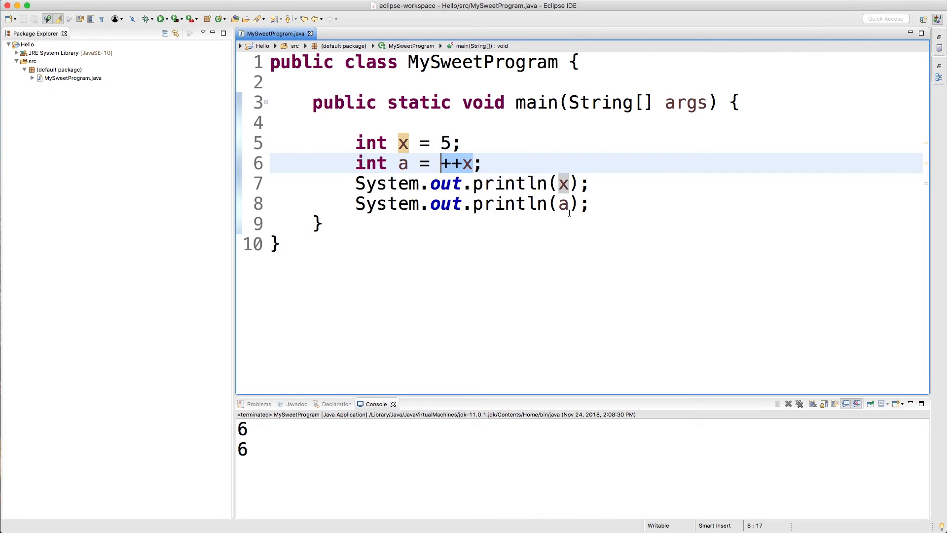
left_click(604, 204)
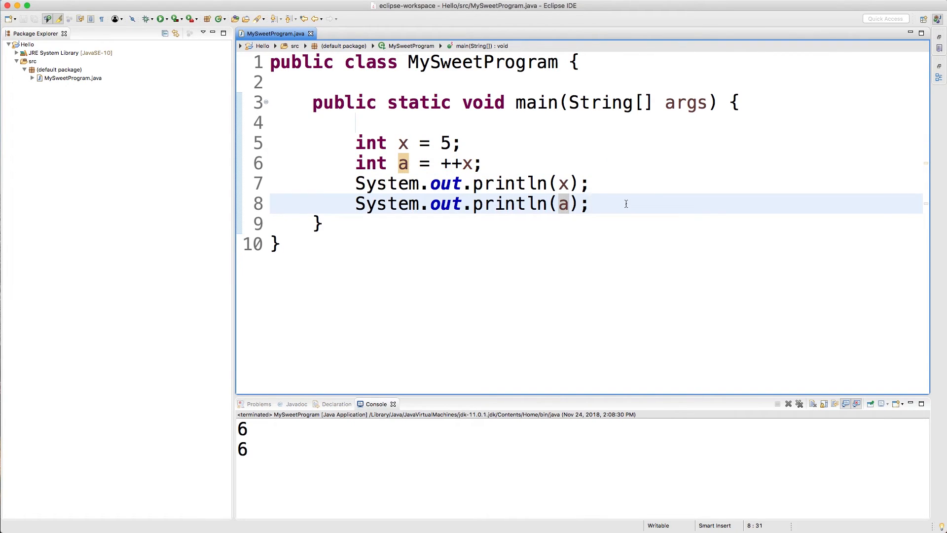
left_click(591, 204)
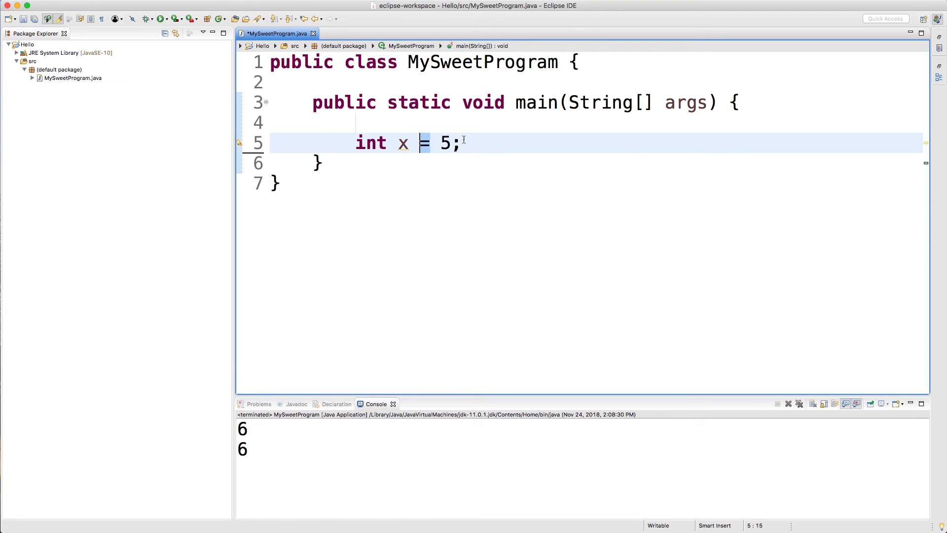
- After int x = 5 add the compound x += 1; and the longhand x = x + 1;
left_click(272, 123)
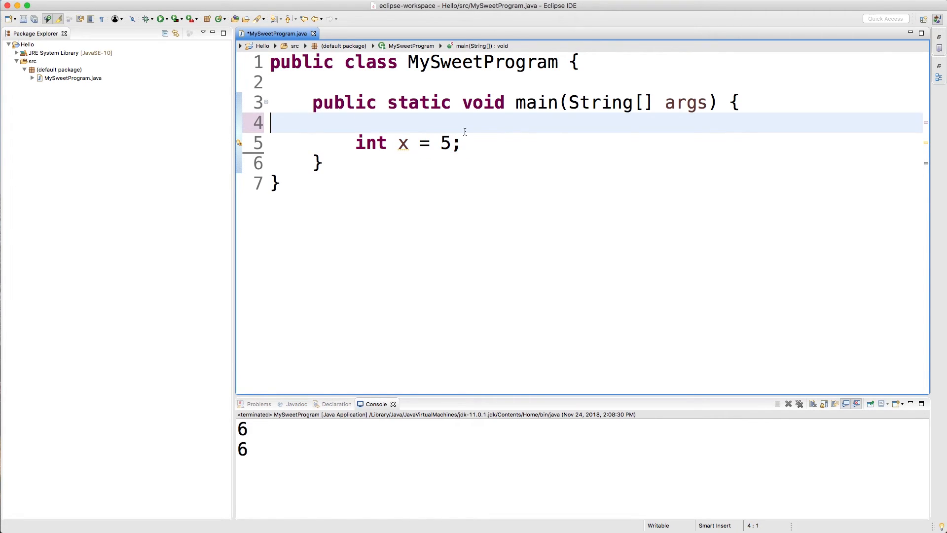
type("x +")
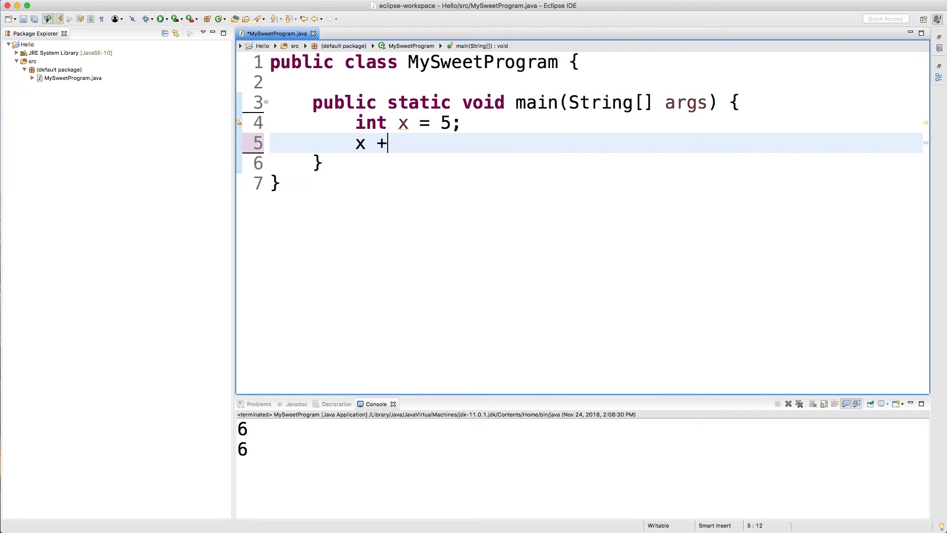
type("= 1;")
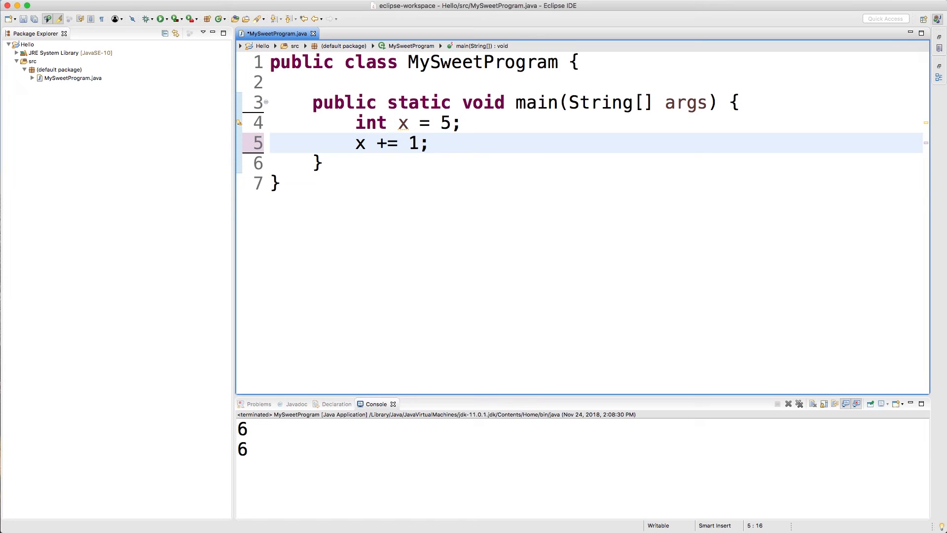
key("cmd+s")
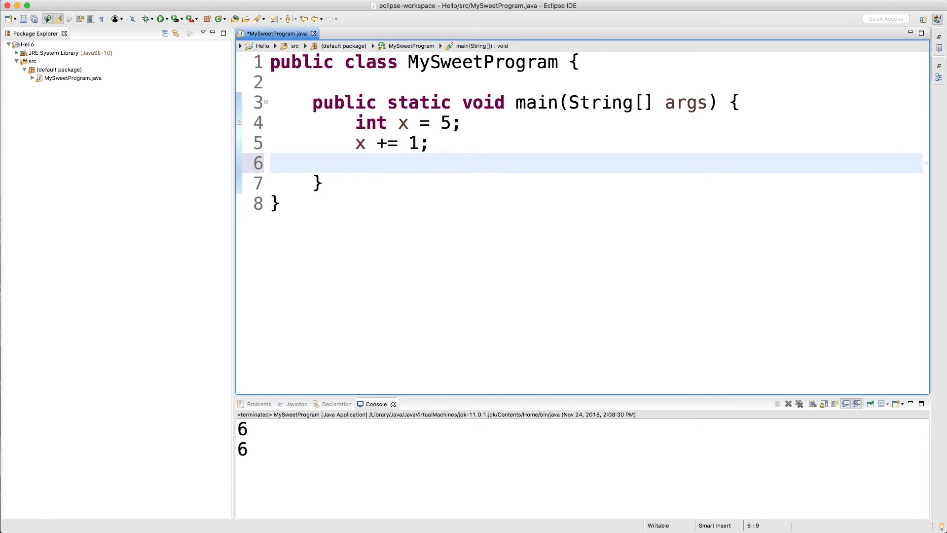
type("x =")
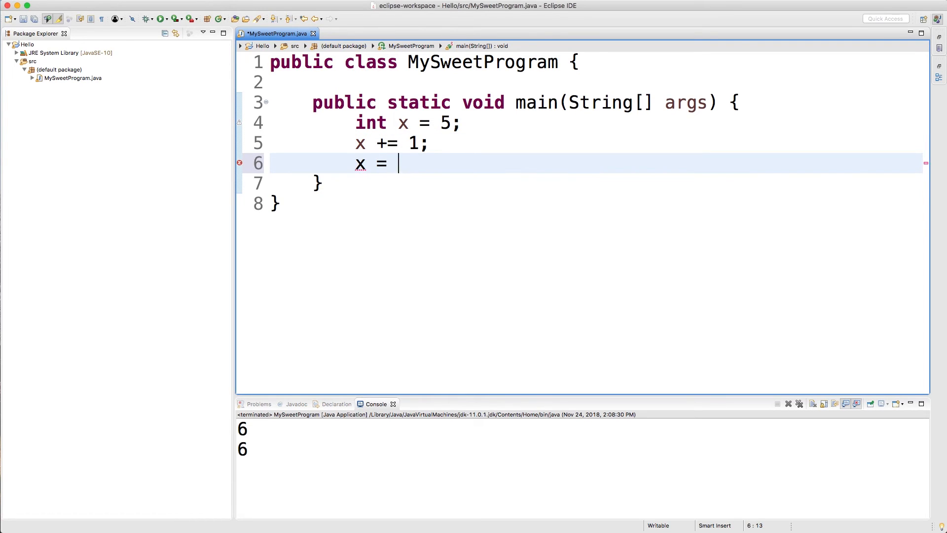
type("x + 1;")
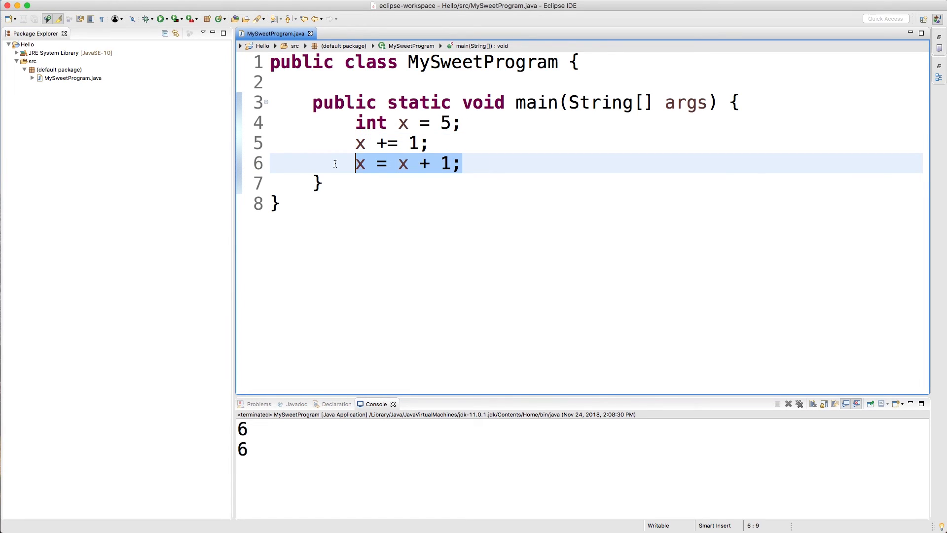
mouse_move(478, 158)
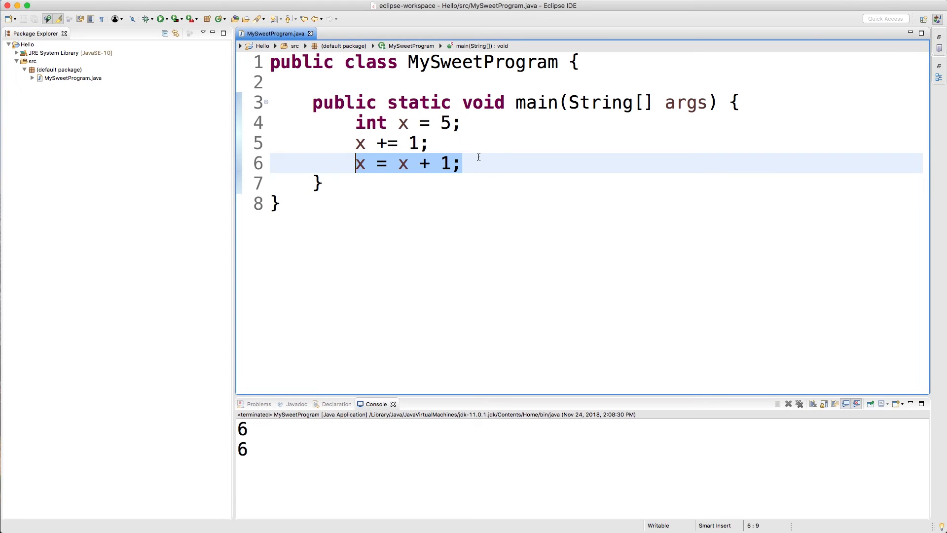
- Edit the compound assignment on line 5 into x /= 200
type("2")
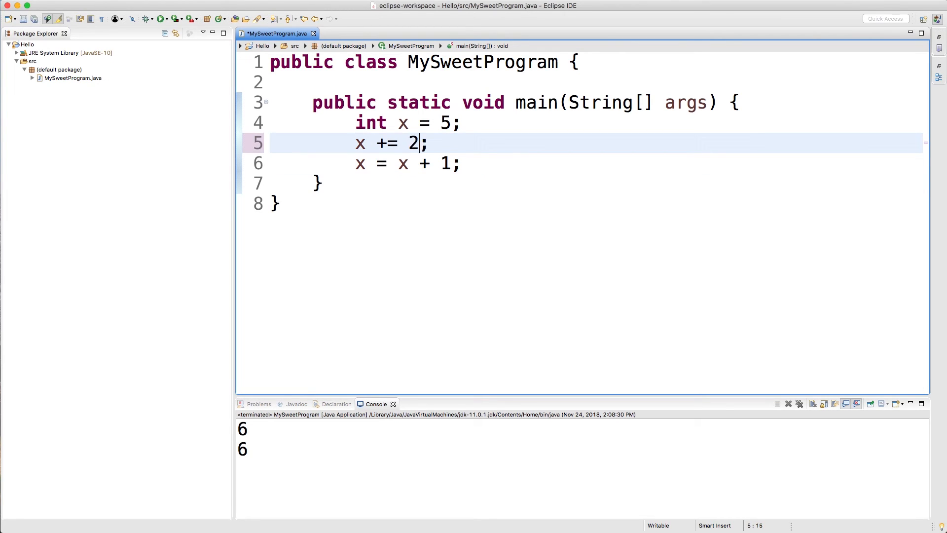
type("0")
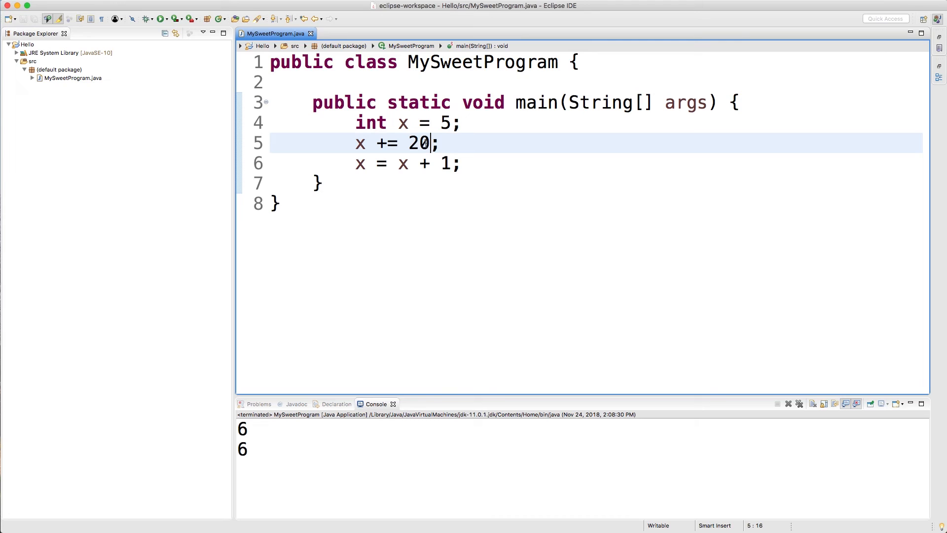
type("0")
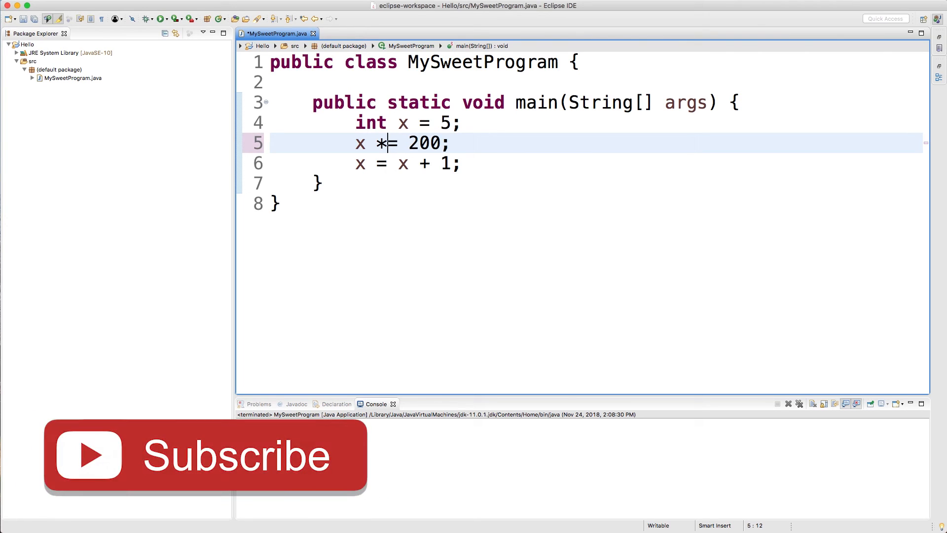
type("/")
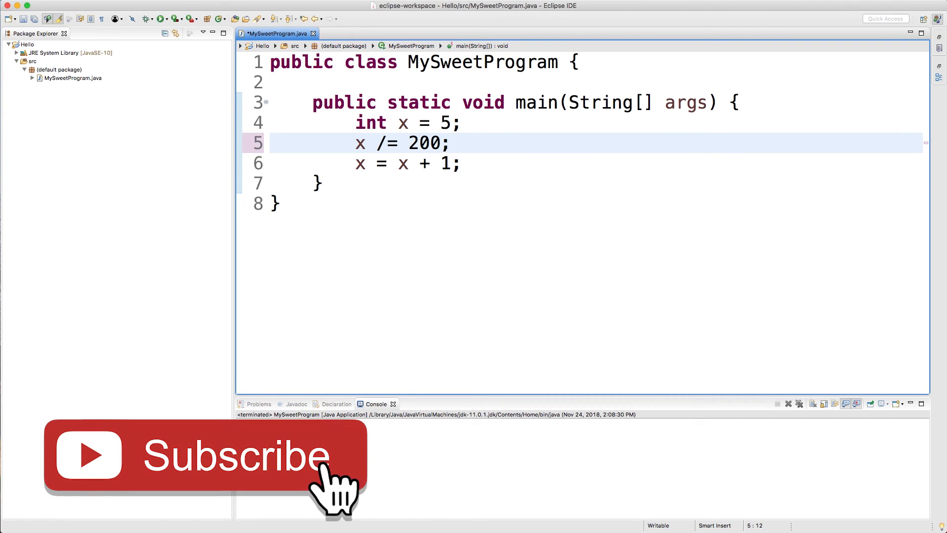